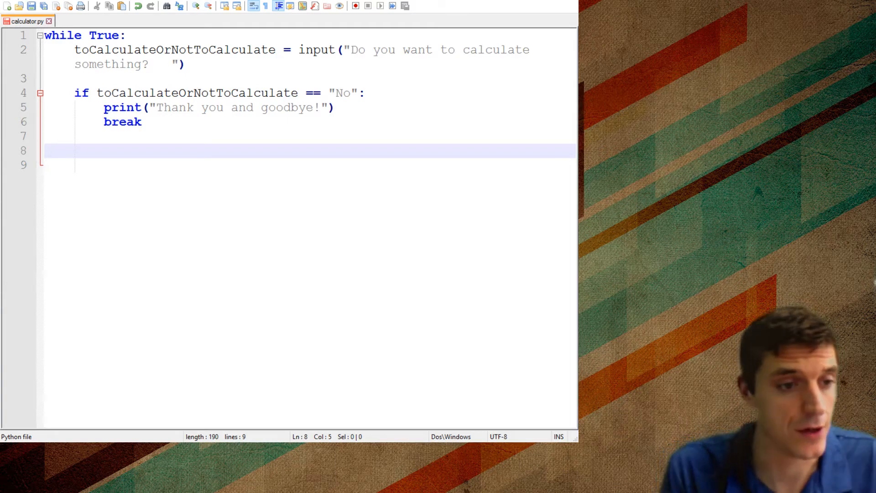
mouse_move(324, 313)
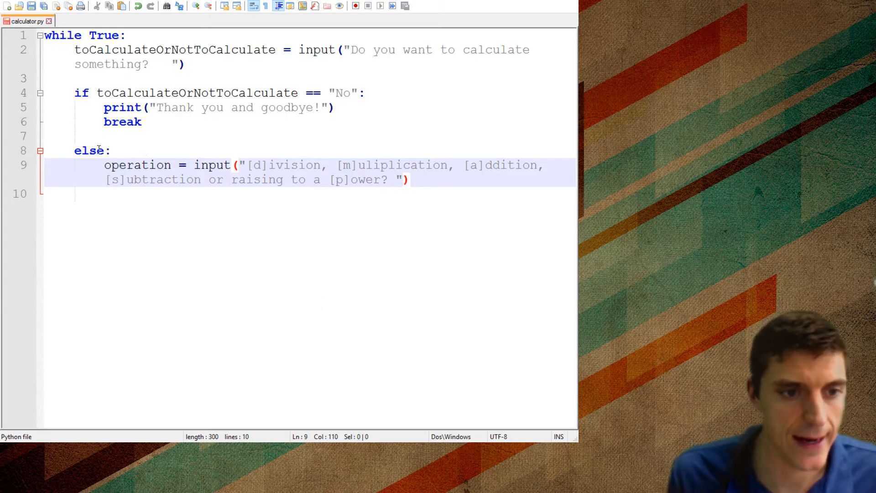
Add else: with an operation input offering [d]ivision, [m]ultiplication, [a]ddition, [s]ubtraction or [p]ower.
double_click(137, 165)
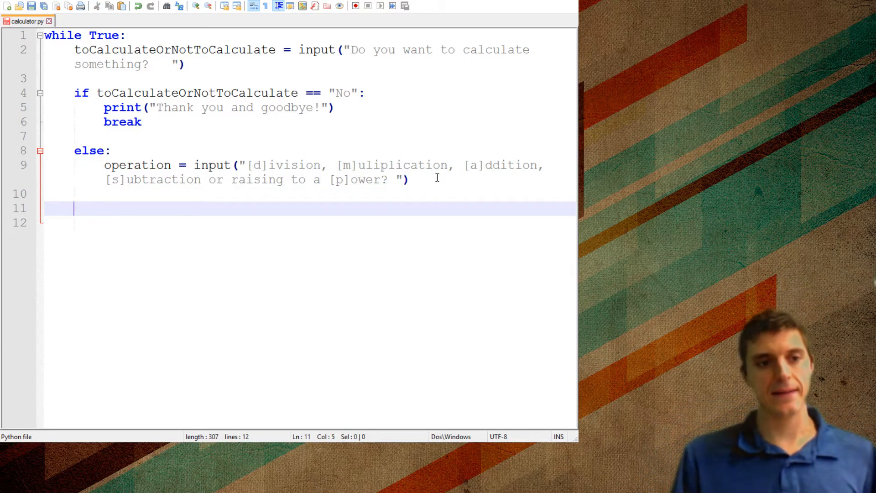
Indent under else, add print(""), and read the first number as a float into a.
key("Tab")
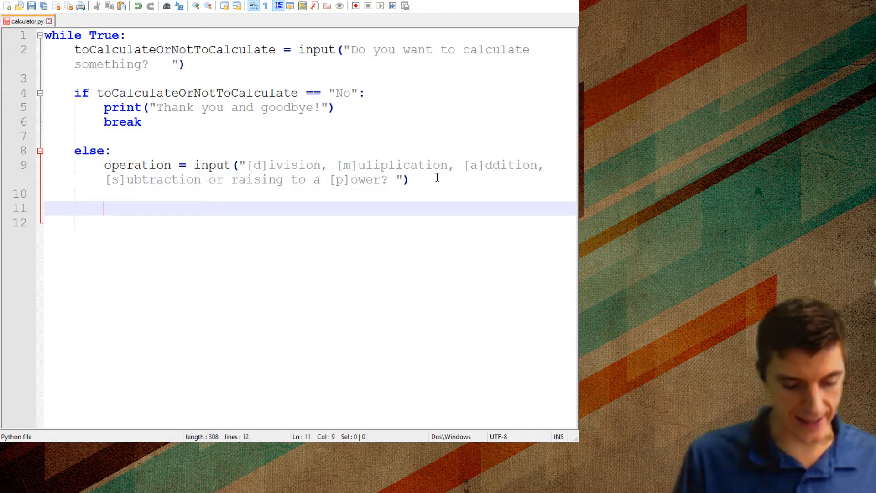
type("print(\"")
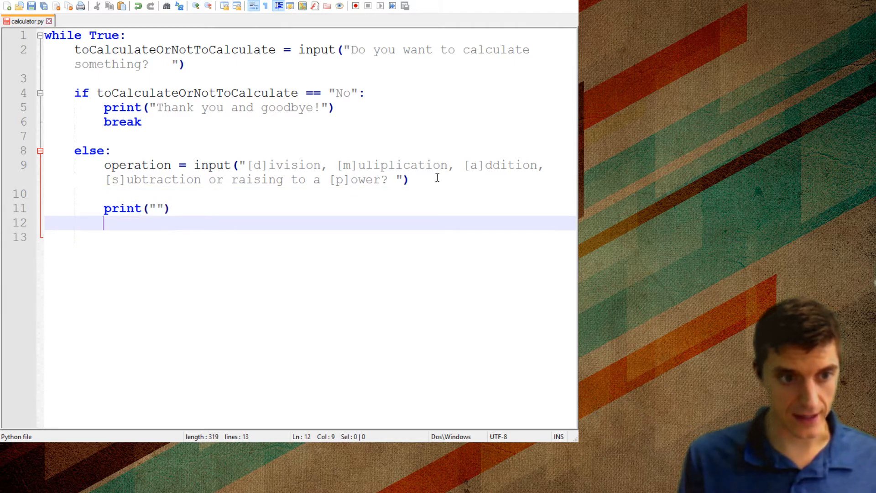
type("a =")
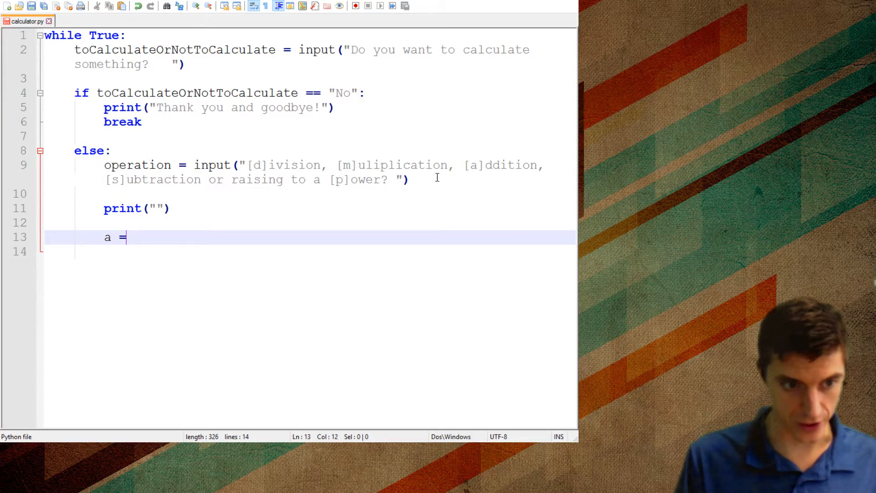
type("float")
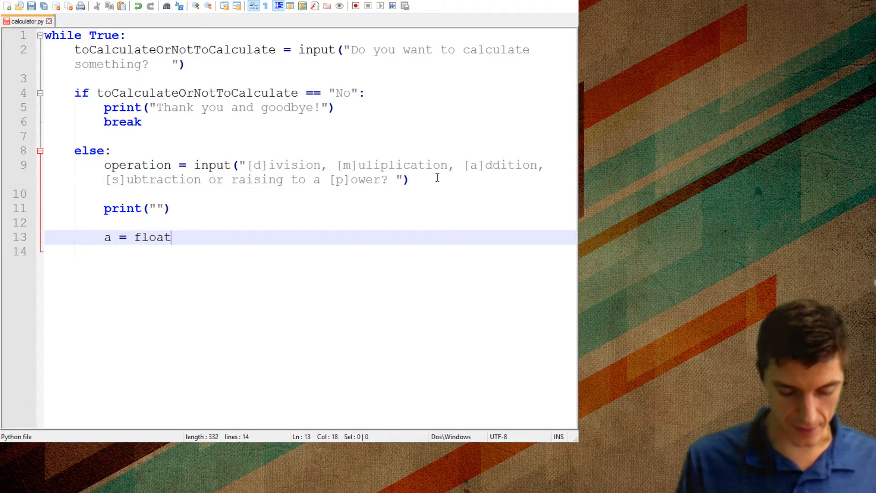
type("(*input)")
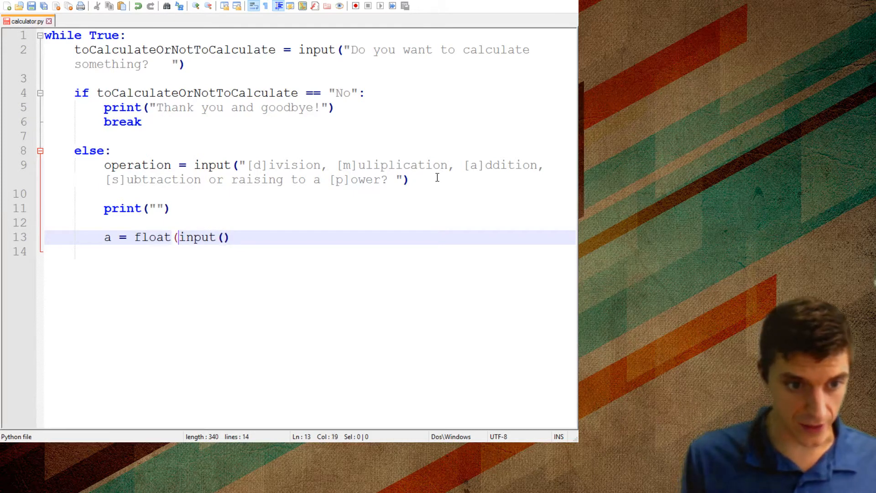
type("\"\"")
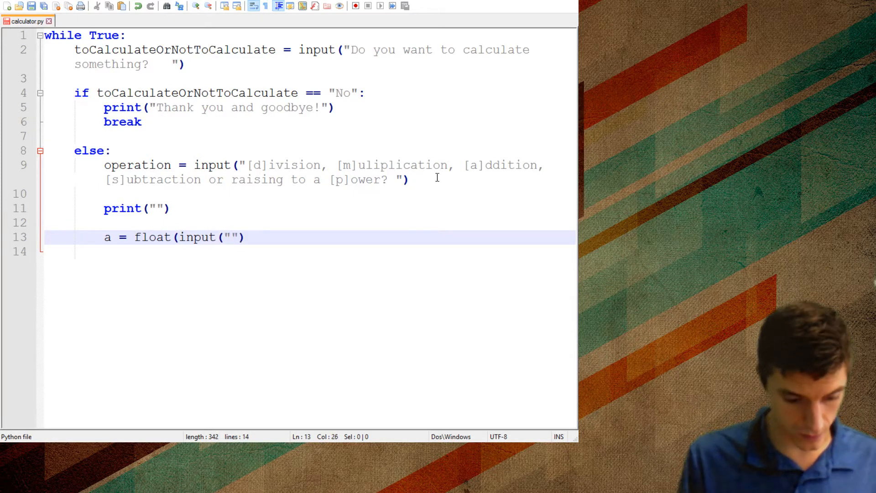
type("What is the fi")
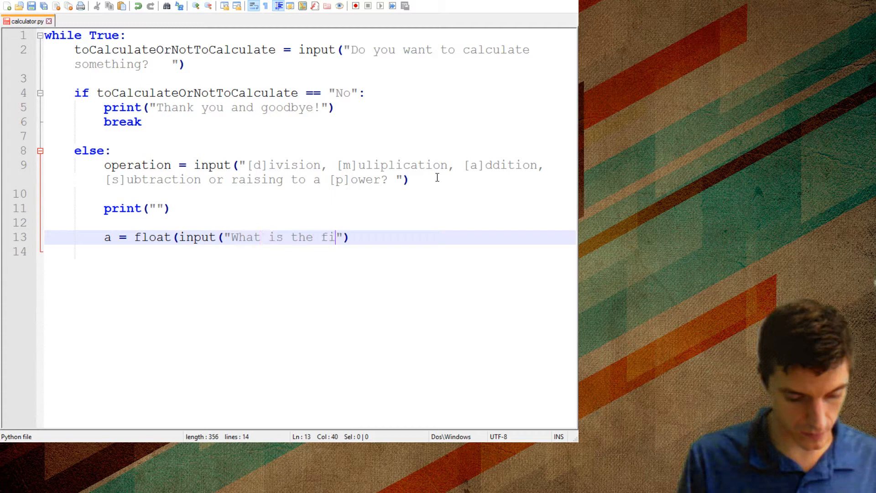
type("rst number?")
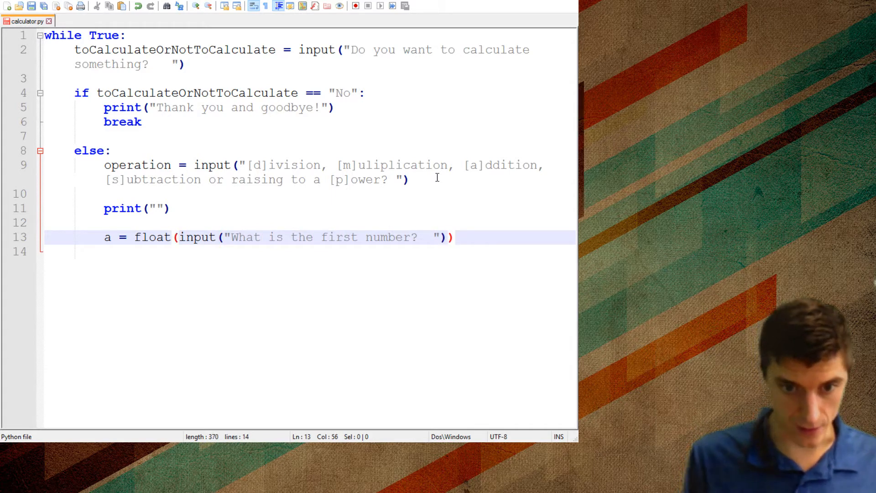
Read the second number as a float into b, with print("") blank lines after.
type("b =")
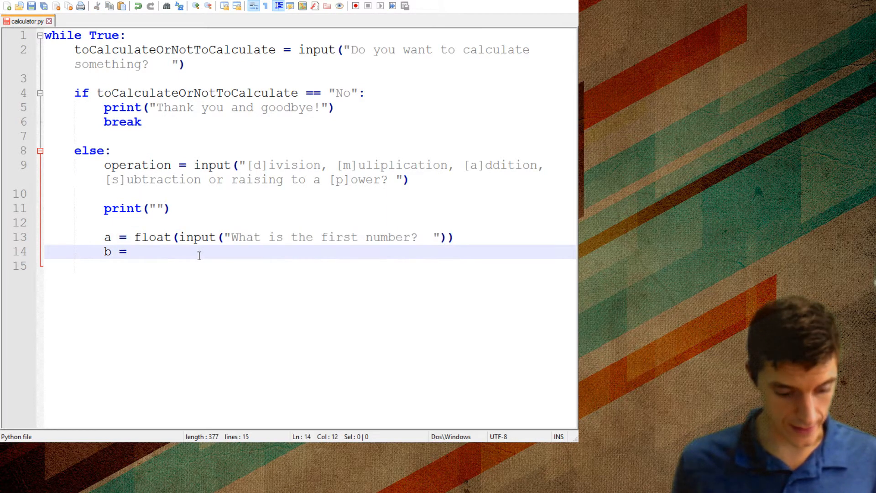
type("float(input(\"What is the first number?  \"))")
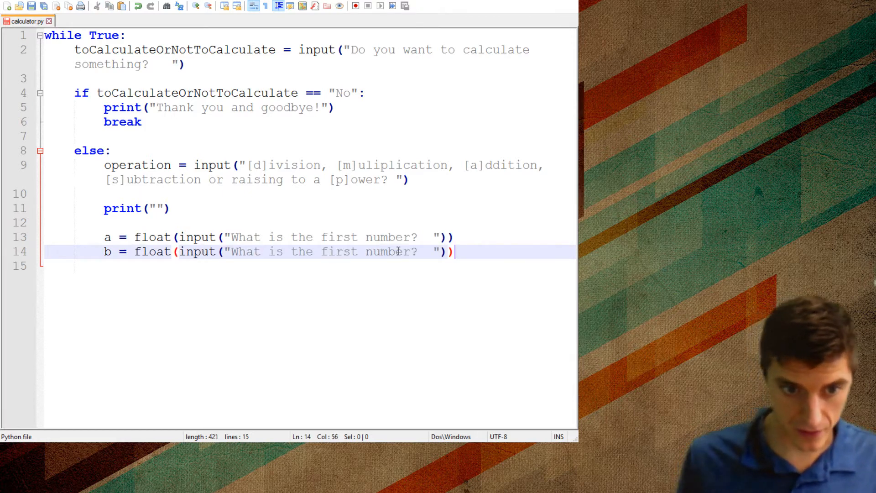
type("second")
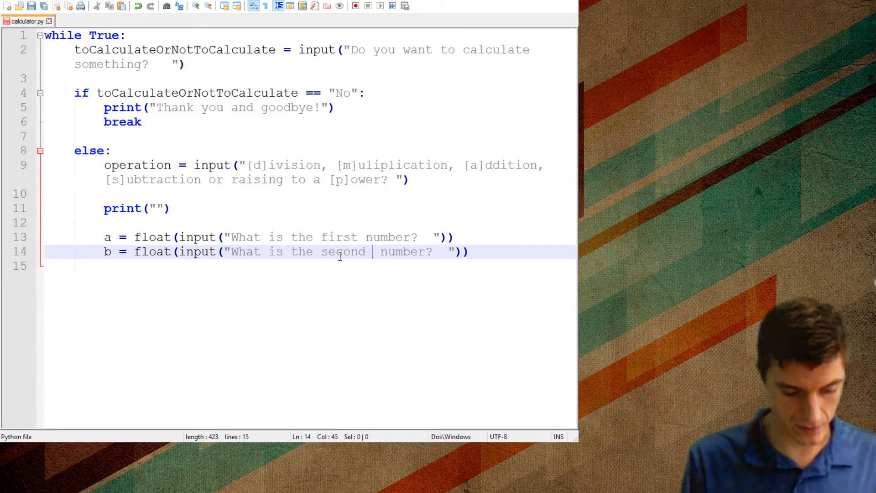
type("numb")
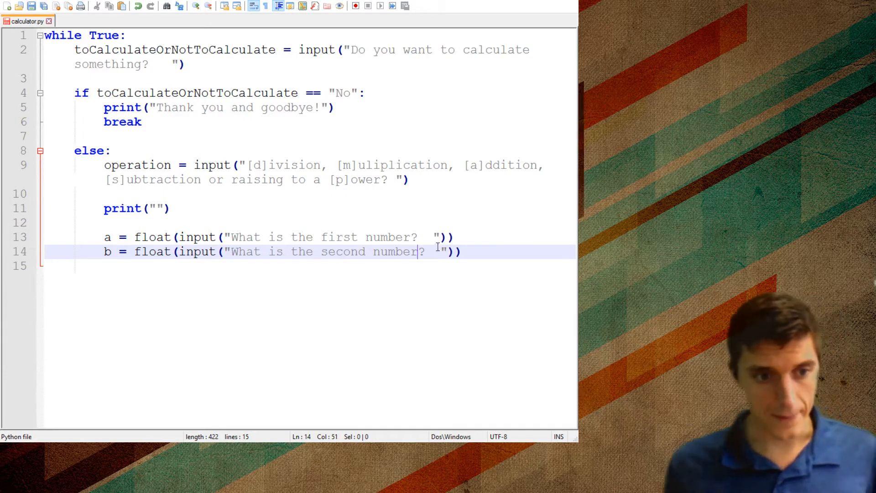
type("prin")
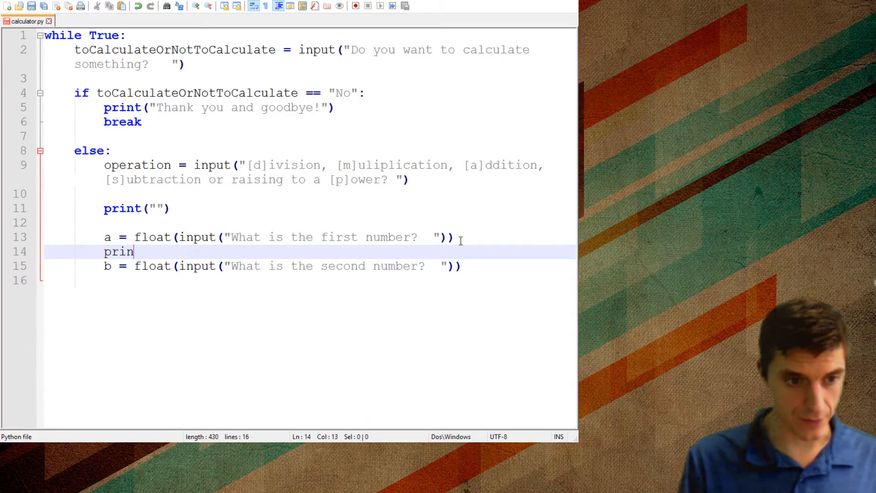
type("t(\"\")")
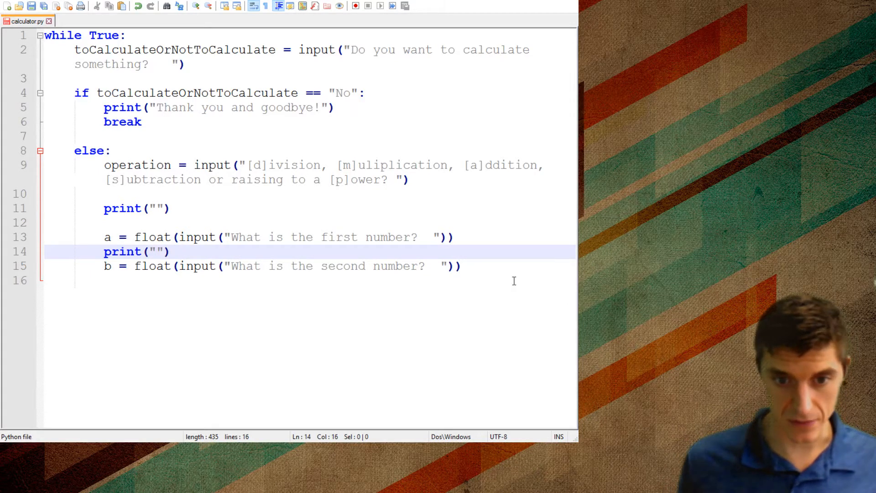
type("pr")
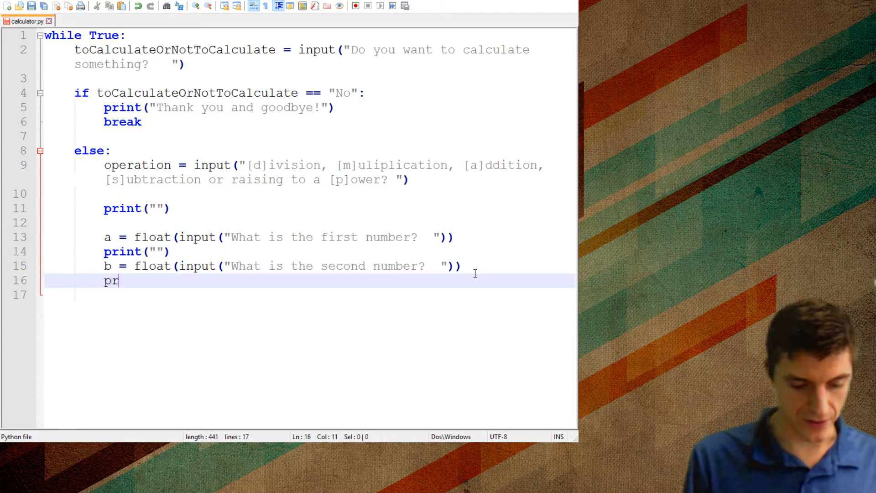
type("int(")
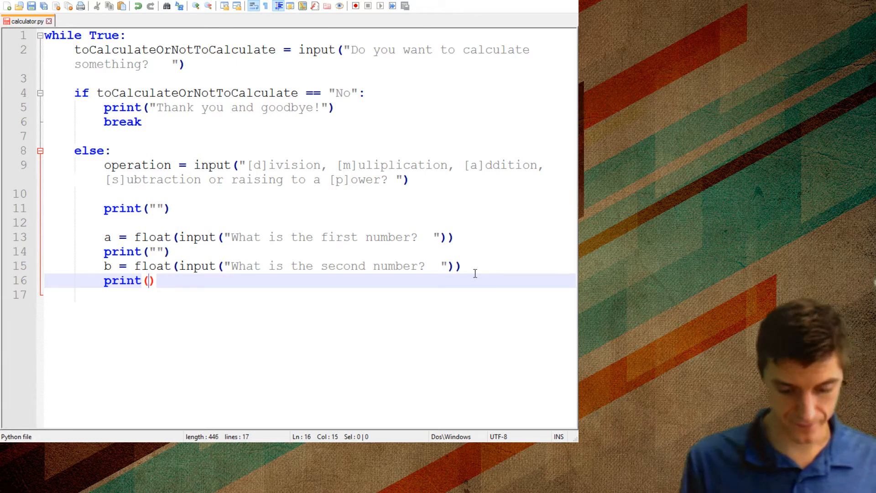
type("\"\"")
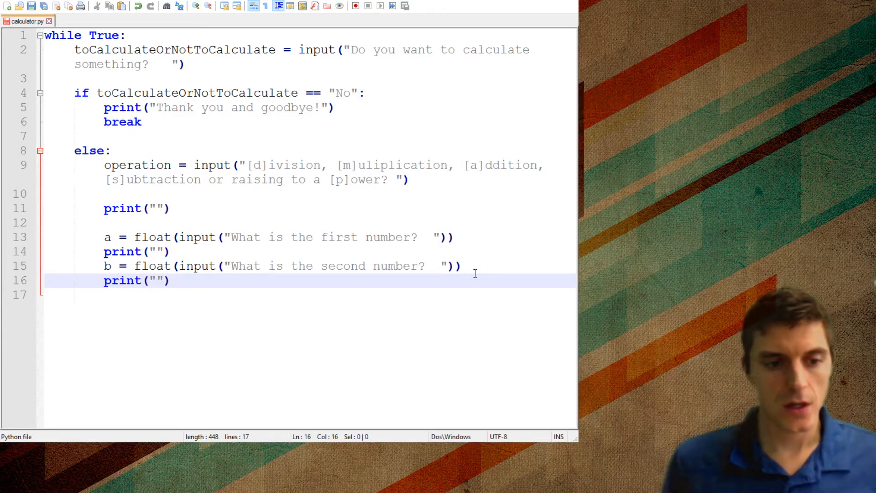
Add if operation == 'd': with a body line, and insert blank lines above while True.
type("if")
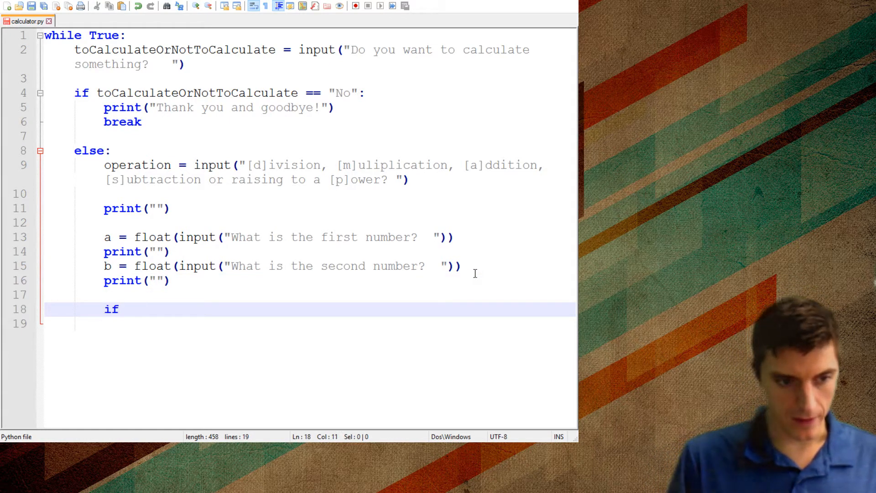
type("\" \"")
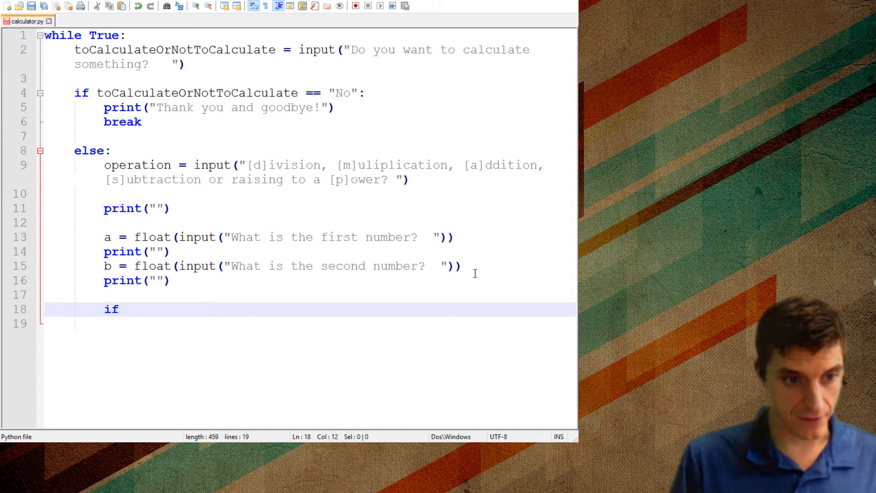
type("operation ==")
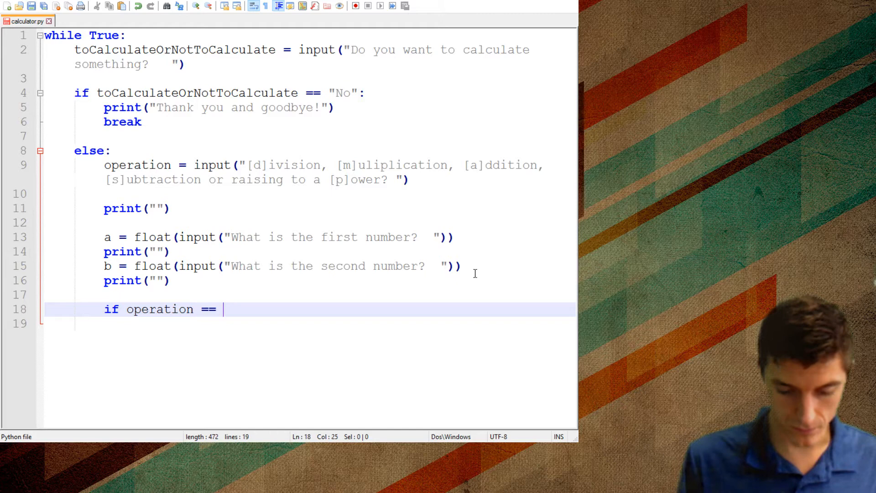
type("'d':")
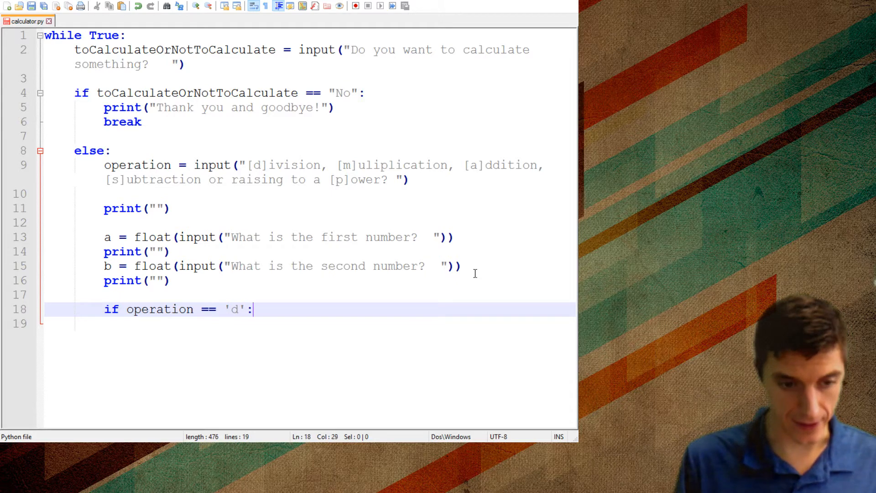
key("enter")
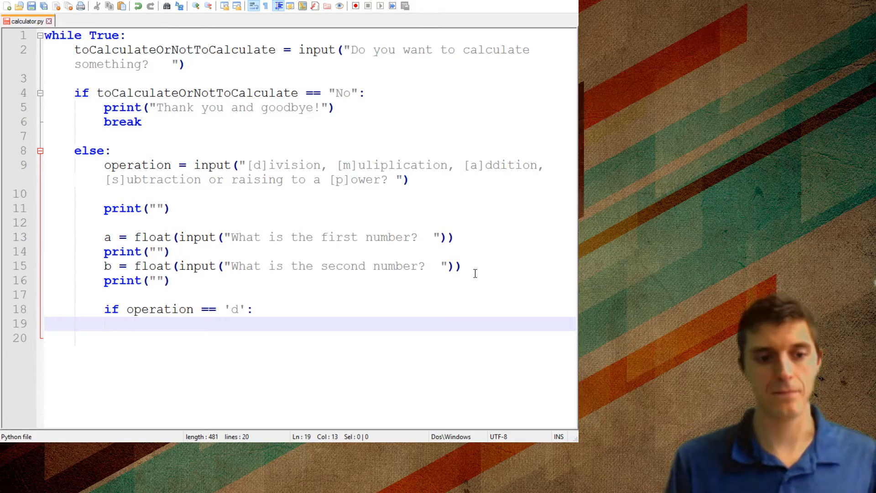
type("code")
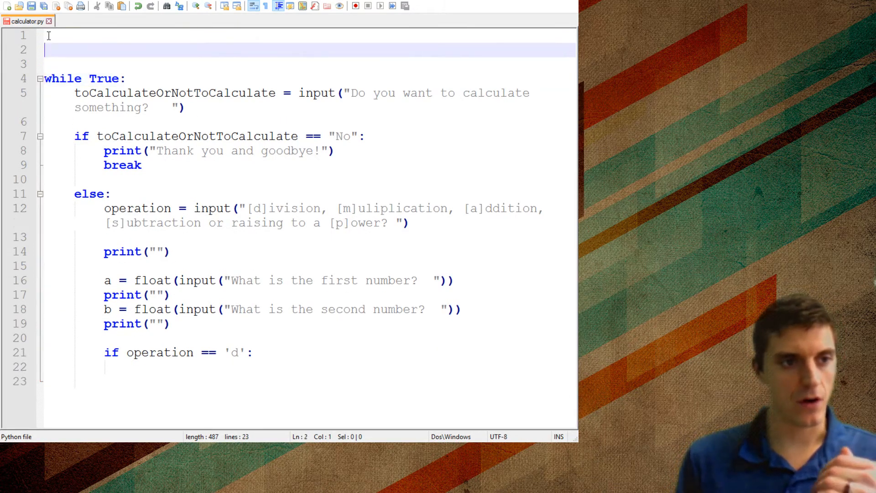
Write the function header def division(numerator,denominator): on line 1.
type("def")
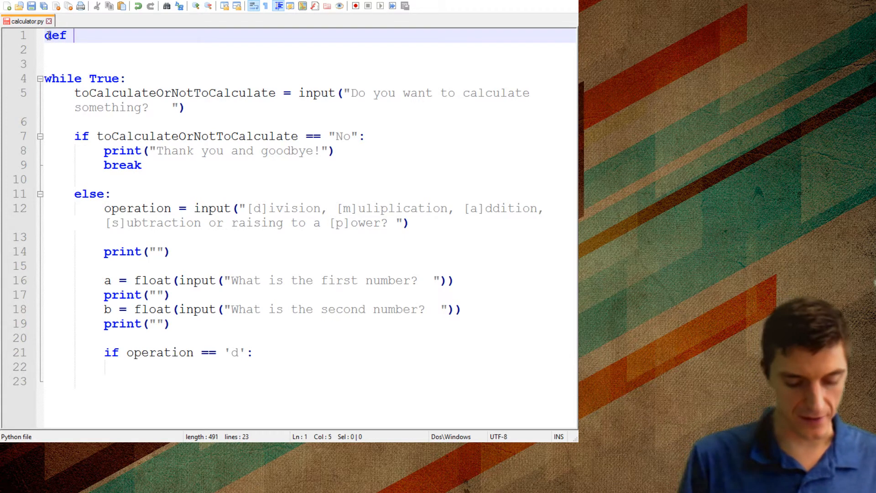
type("divi")
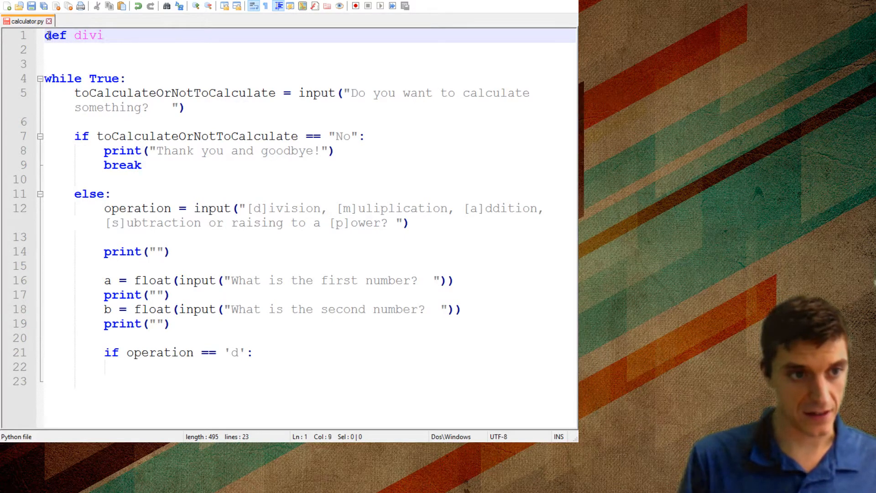
type("sion")
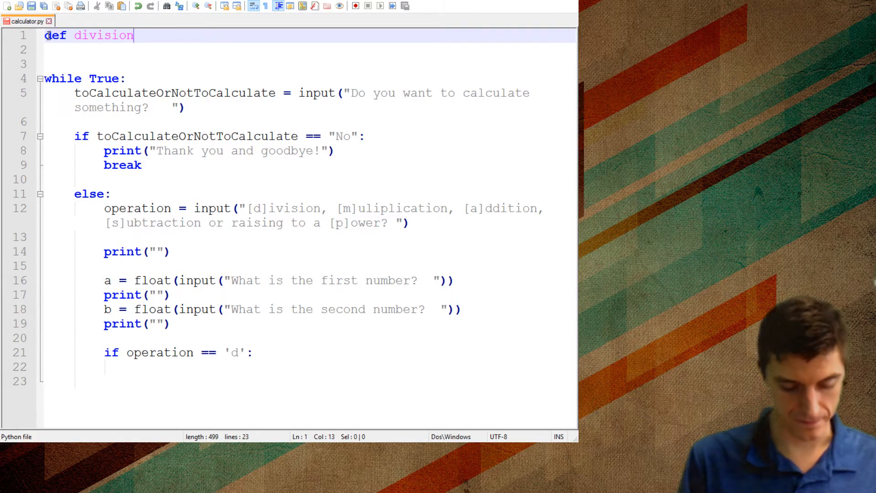
type("()")
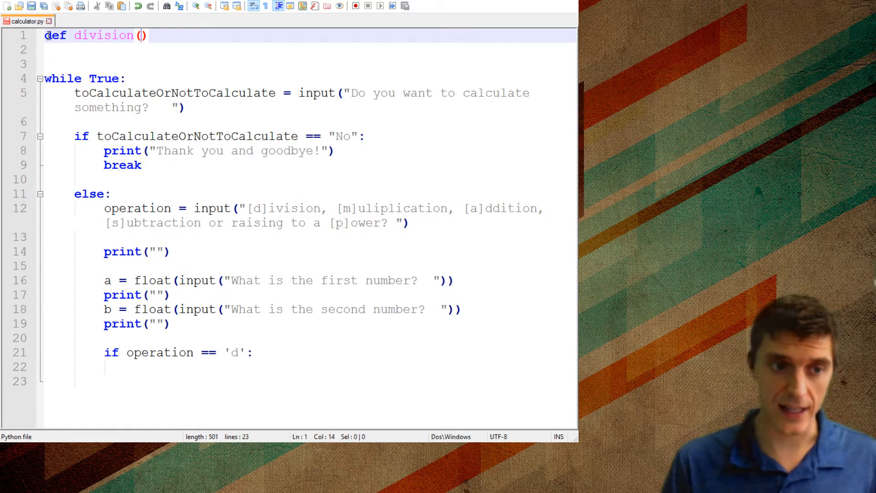
type("nu")
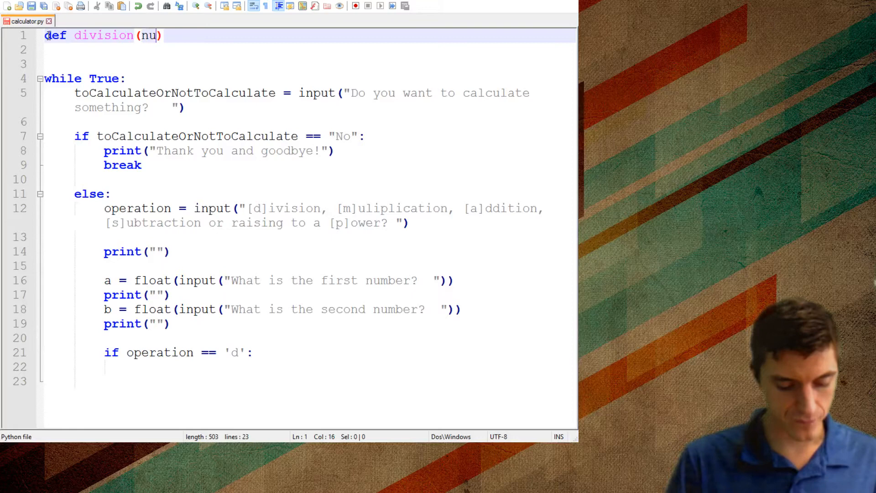
type("mne")
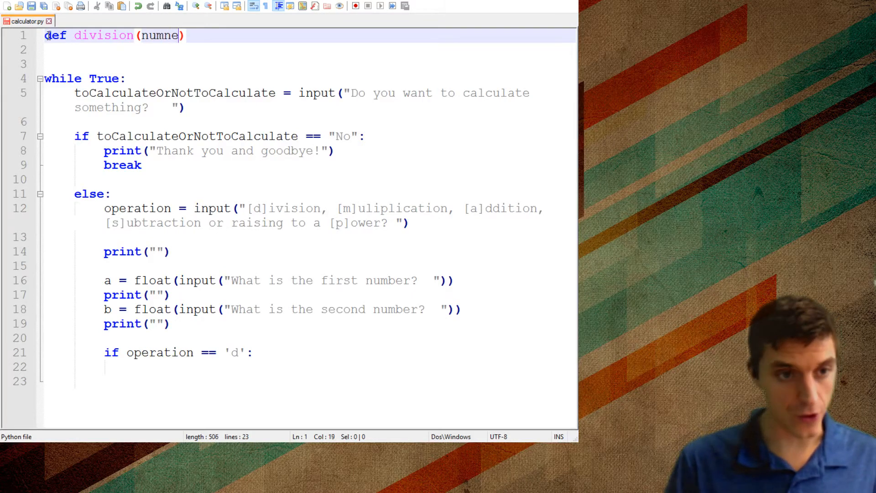
type("rator")
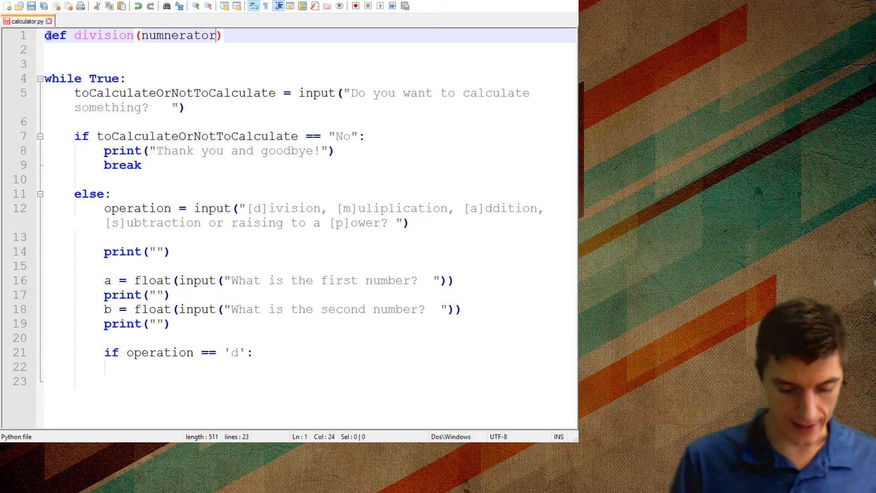
type(",denom")
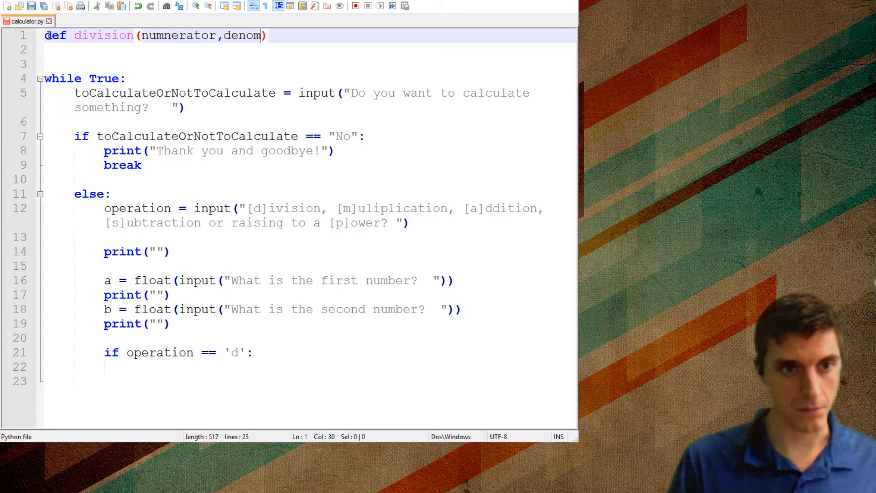
type("inator")
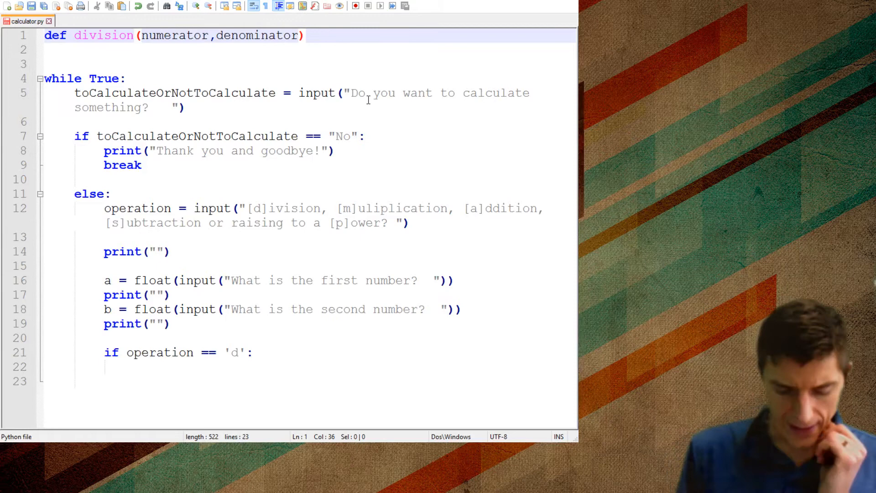
type(":")
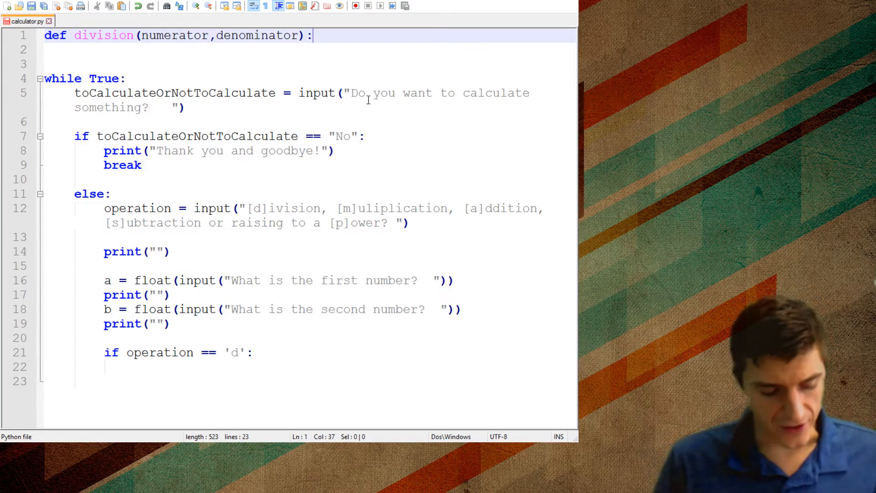
Add solution = numerator/denominator and return solution as the function body.
type("sol")
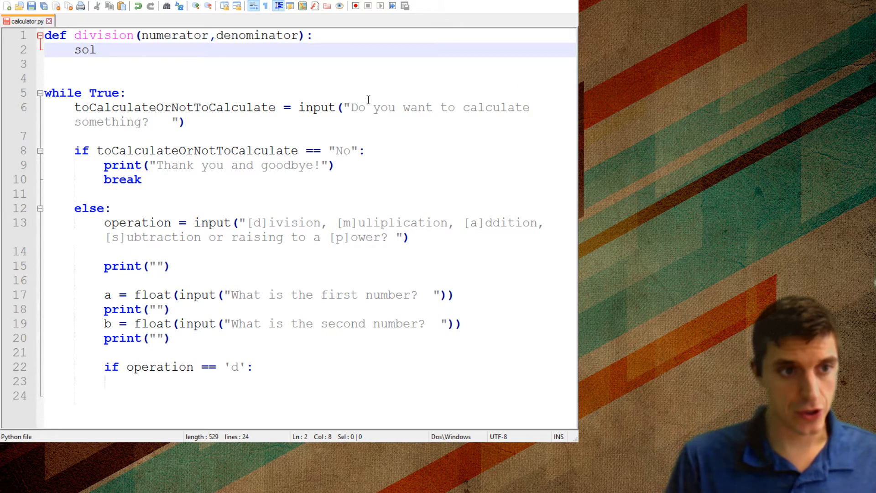
type("ution = numerator")
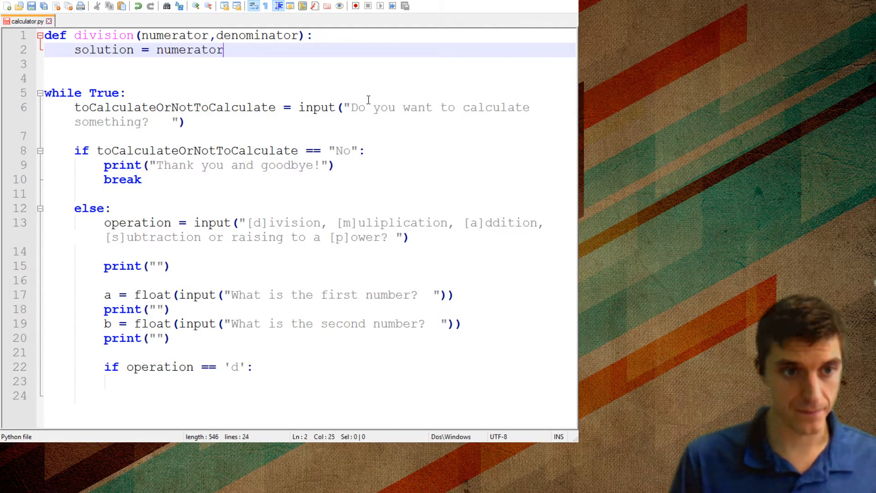
type("/deno")
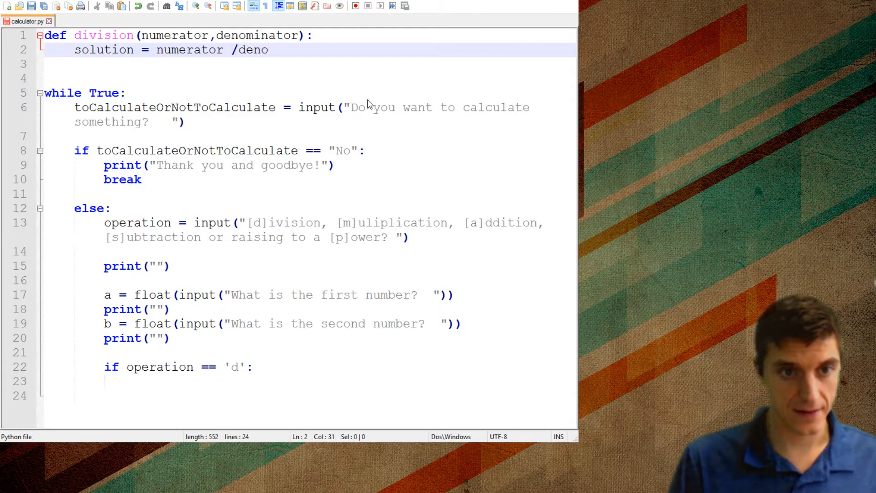
type("minator")
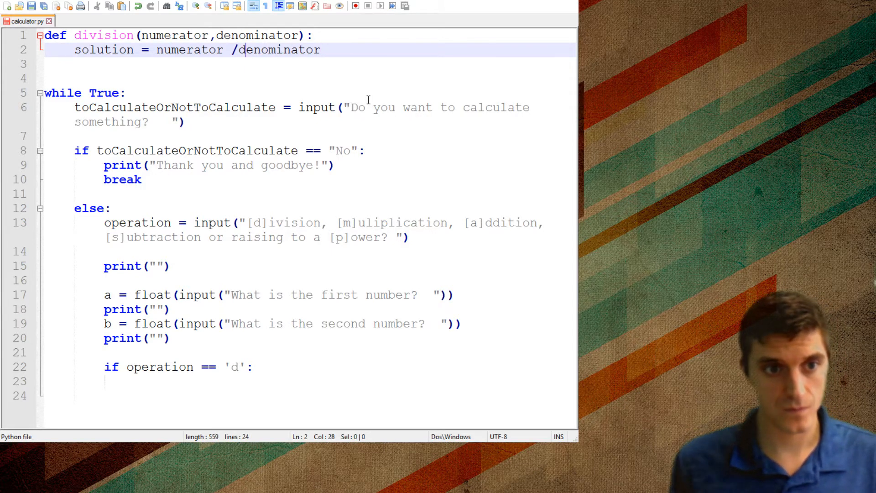
key("Backspace")
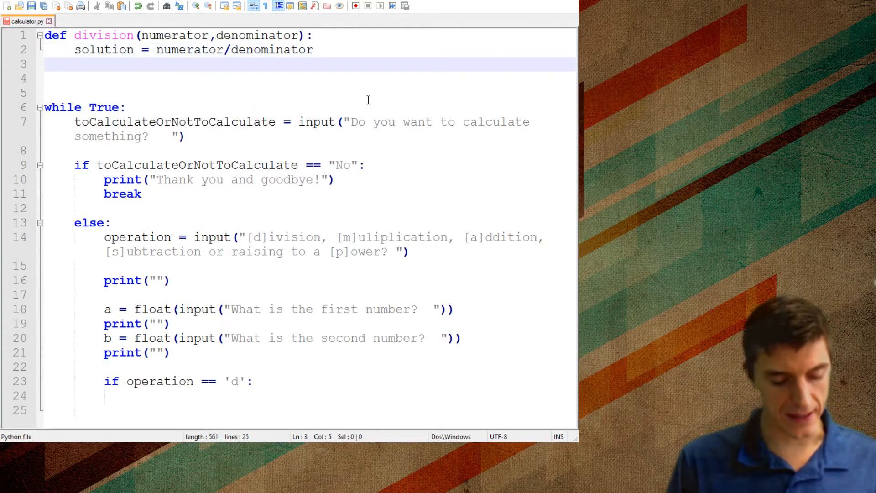
type("return")
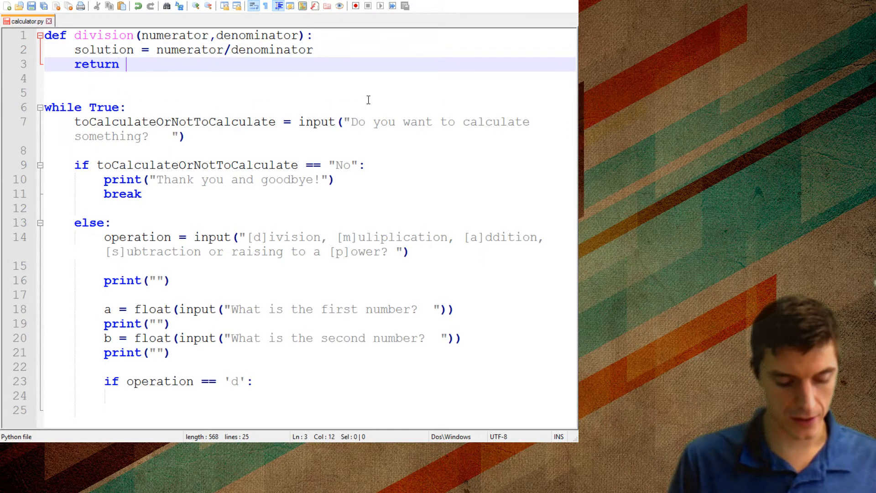
type("soluti")
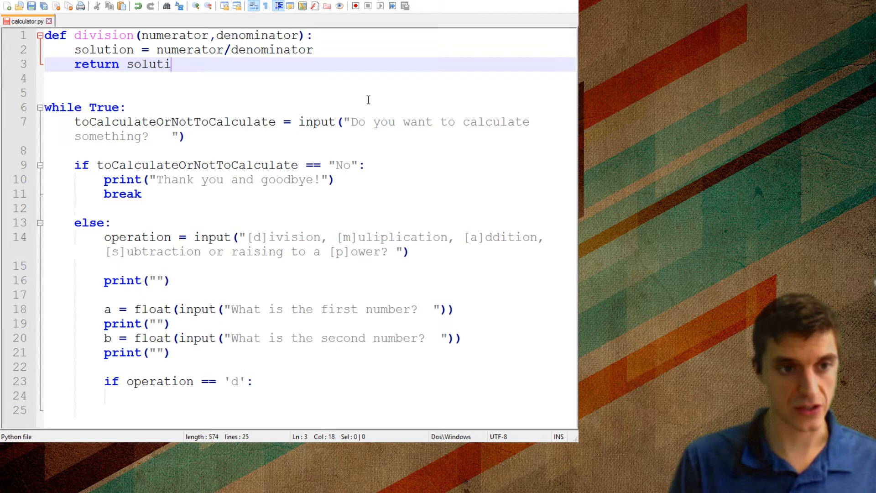
type("on")
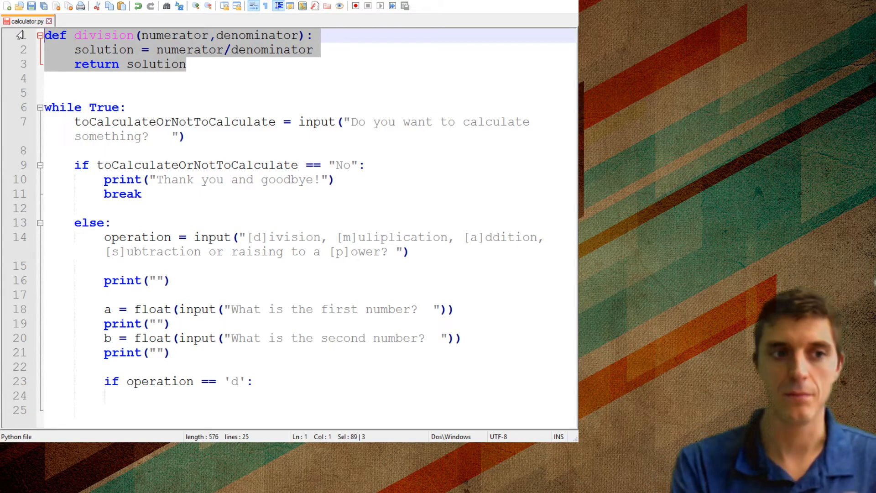
Call division(a,b) on a new line inside the 'd' branch.
left_click(187, 380)
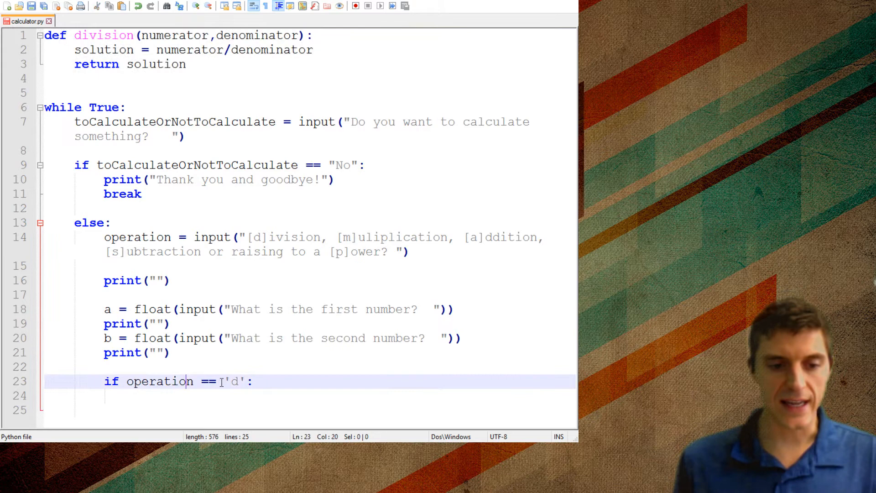
key("enter")
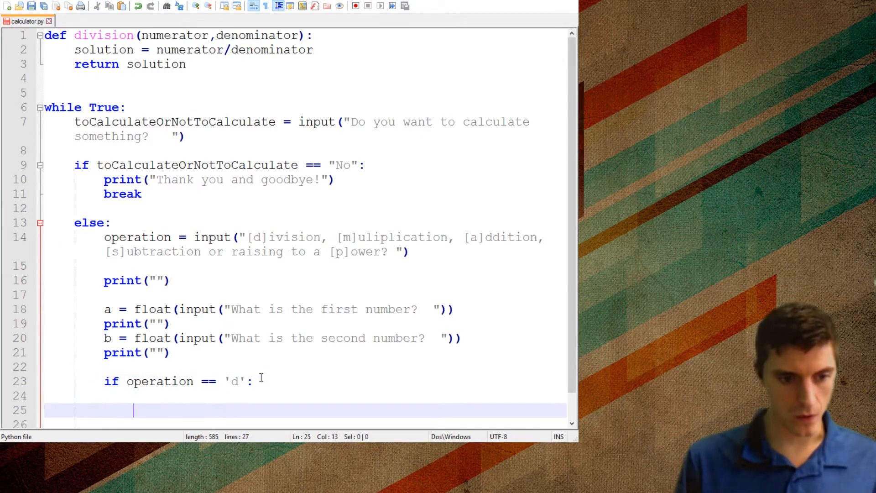
key("backspace")
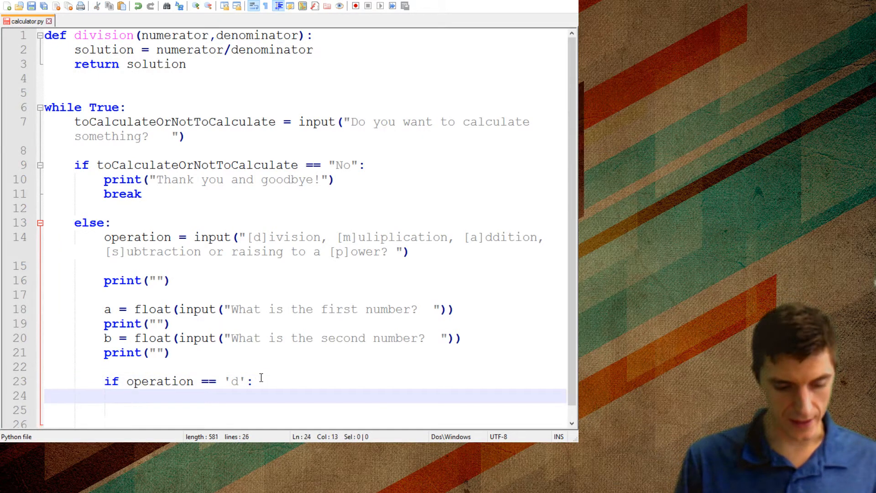
type("divi")
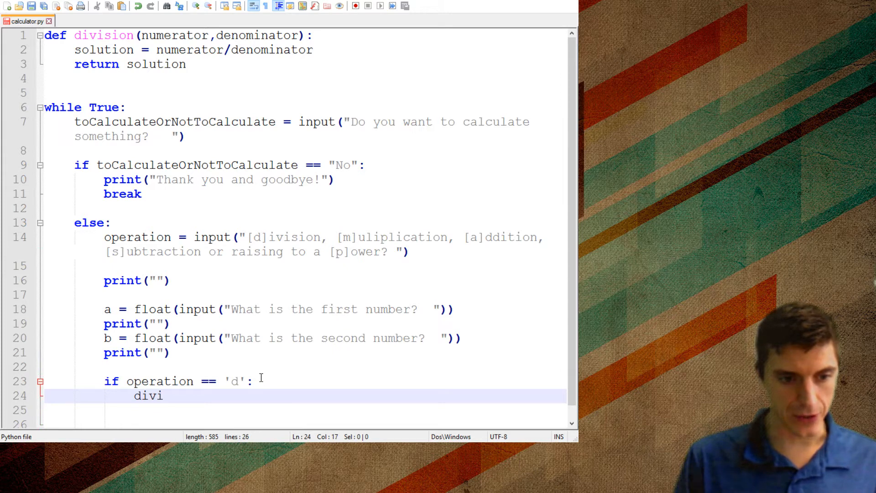
type("sion()")
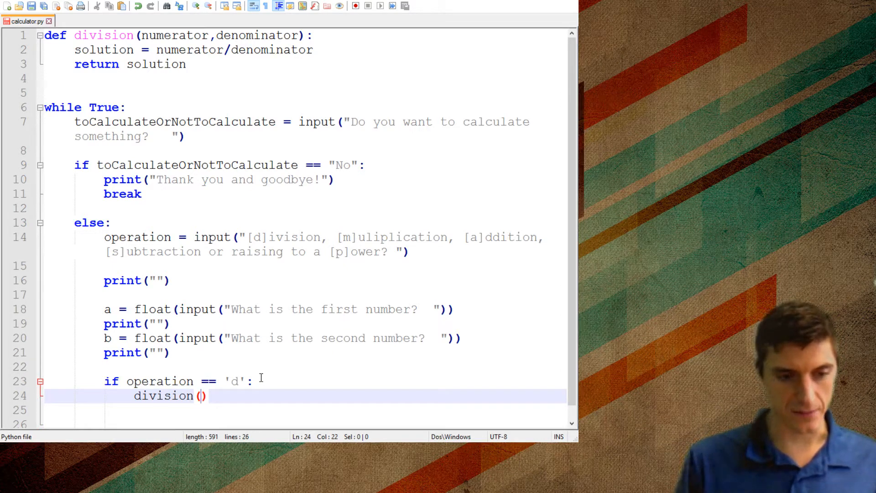
double_click(175, 35)
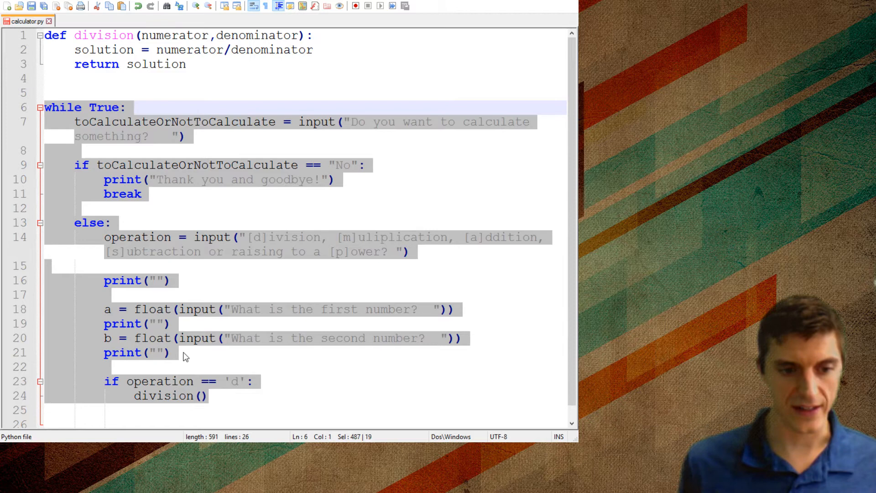
type("a,")
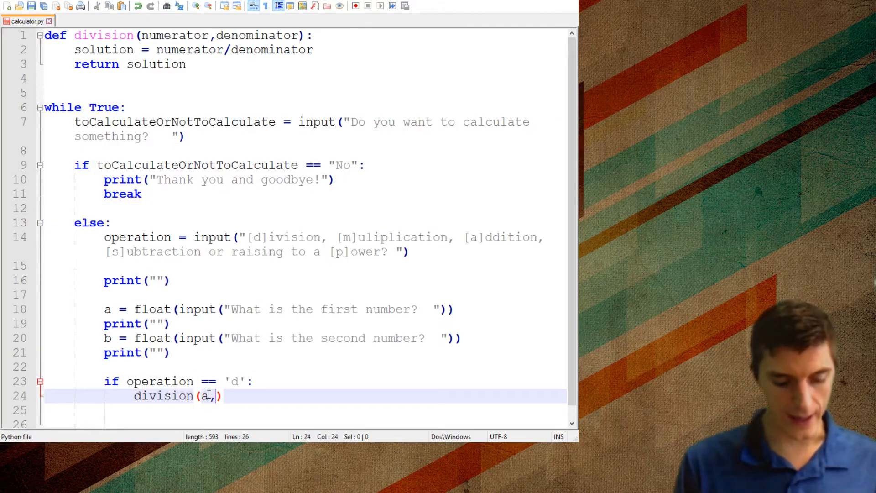
type("b")
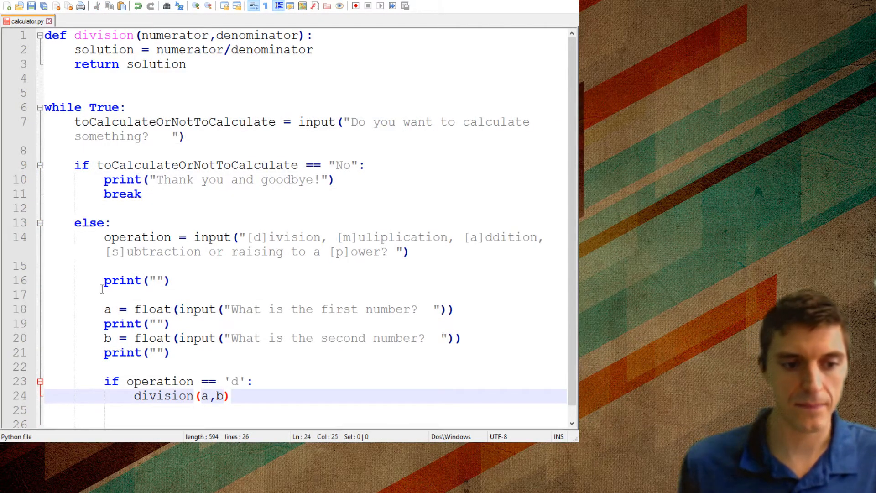
Highlight the division function name, numerator and denominator to explain the call.
left_click(200, 395)
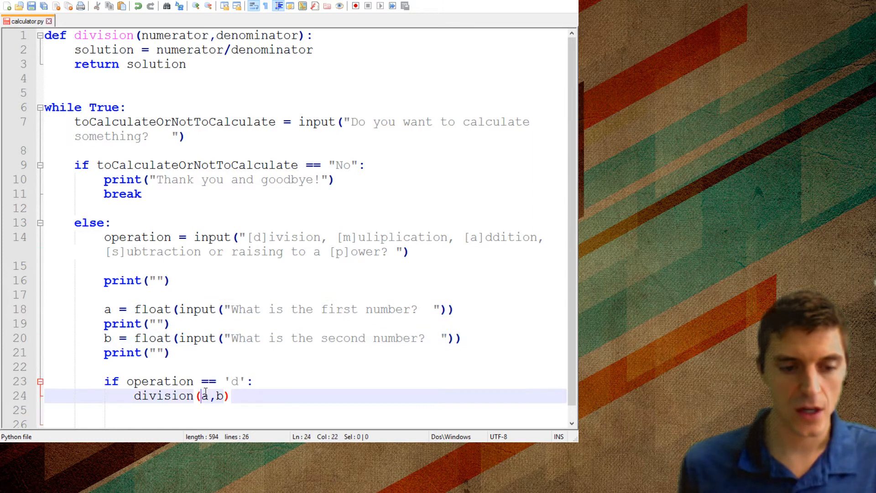
left_click(84, 35)
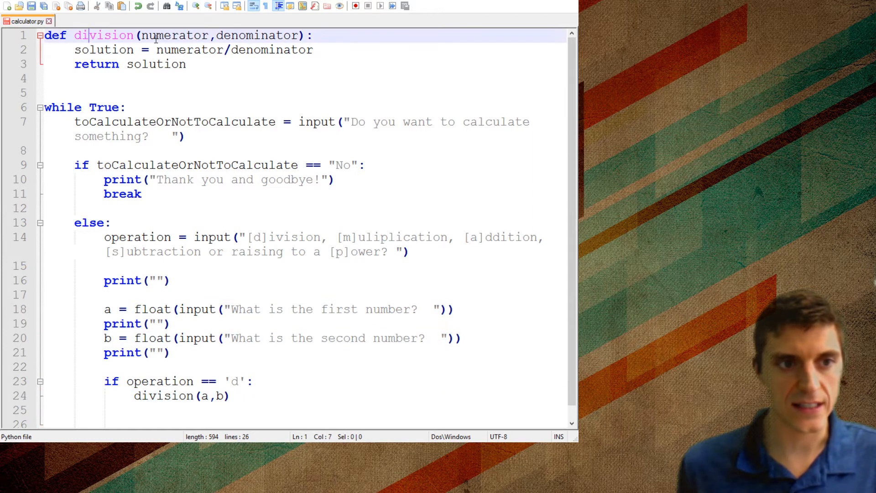
double_click(174, 35)
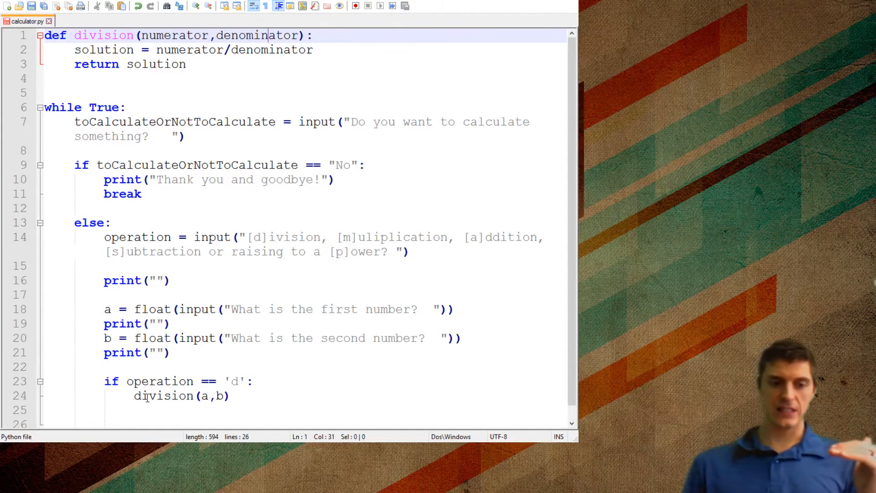
left_click(147, 396)
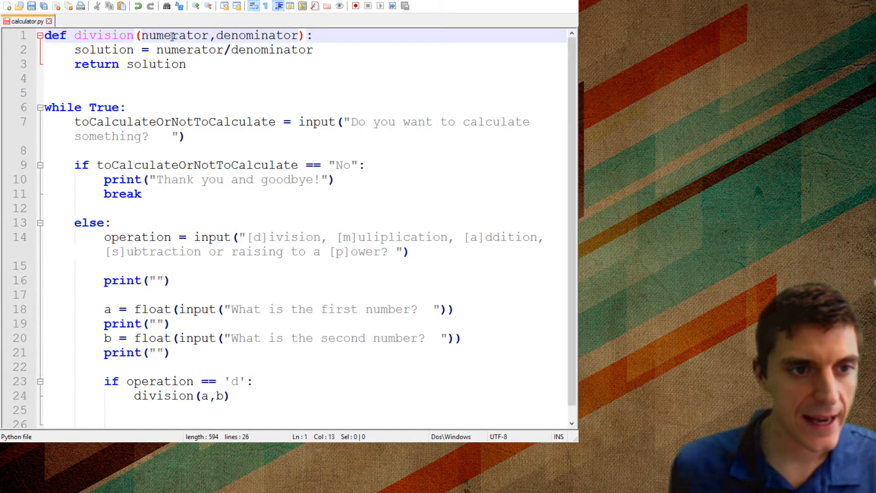
double_click(258, 35)
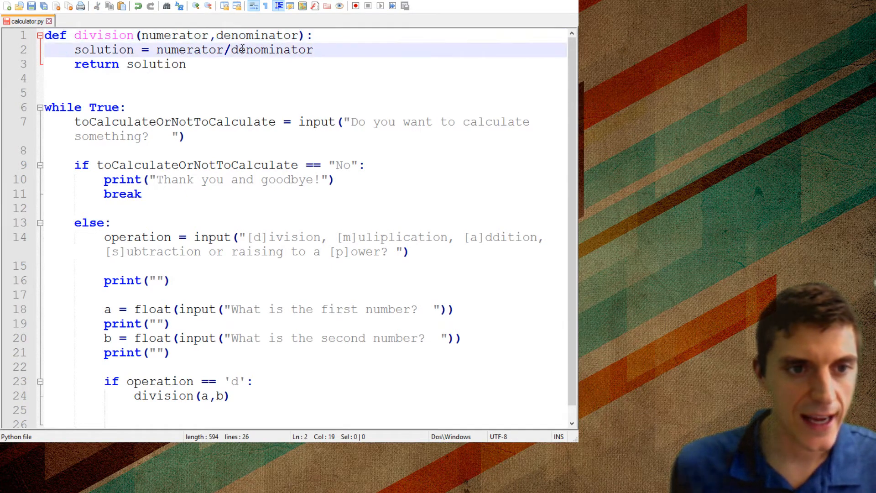
left_click(245, 50)
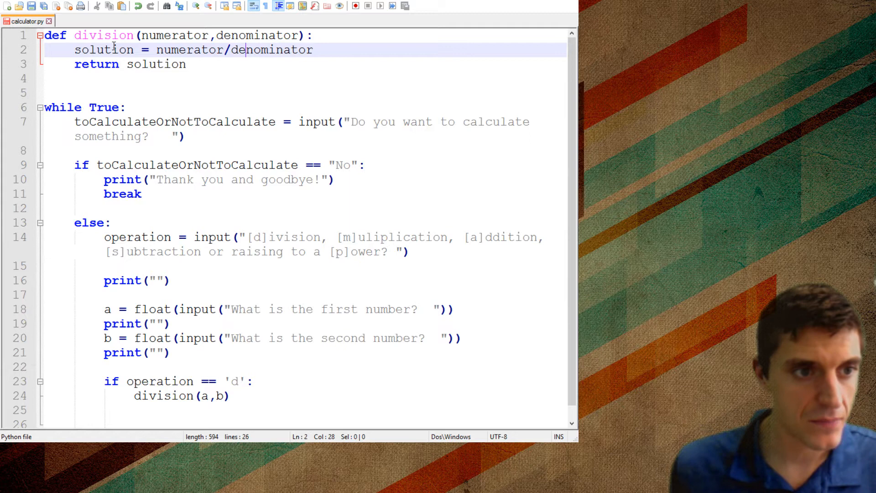
left_click(147, 64)
type("= ")
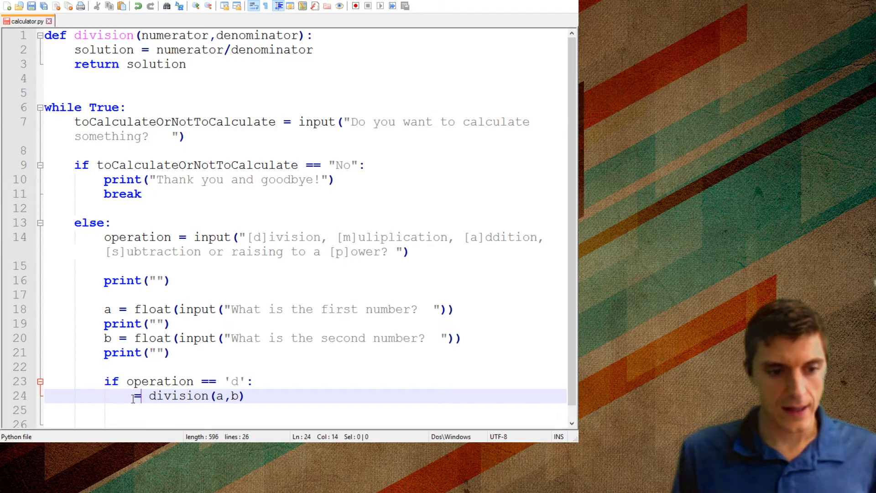
Assign division(a,b) to answer and print "Your solution is {}".format(answer).
type("answer")
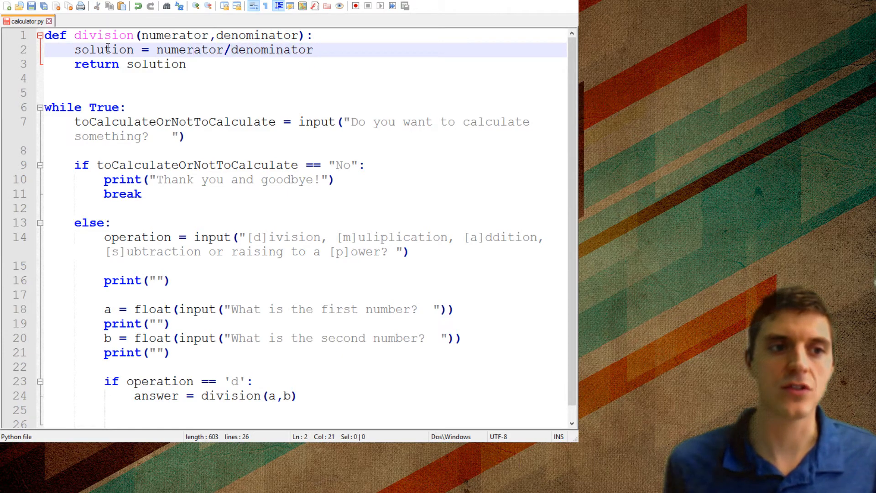
left_click(147, 64)
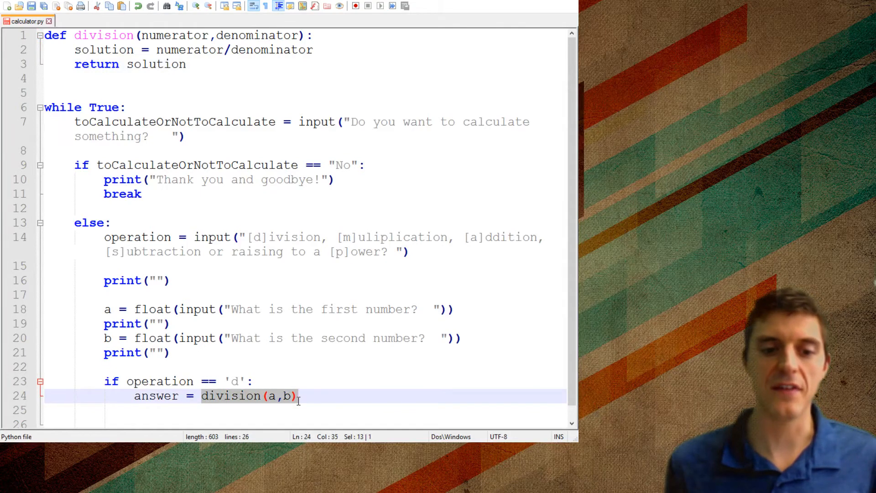
mouse_move(251, 401)
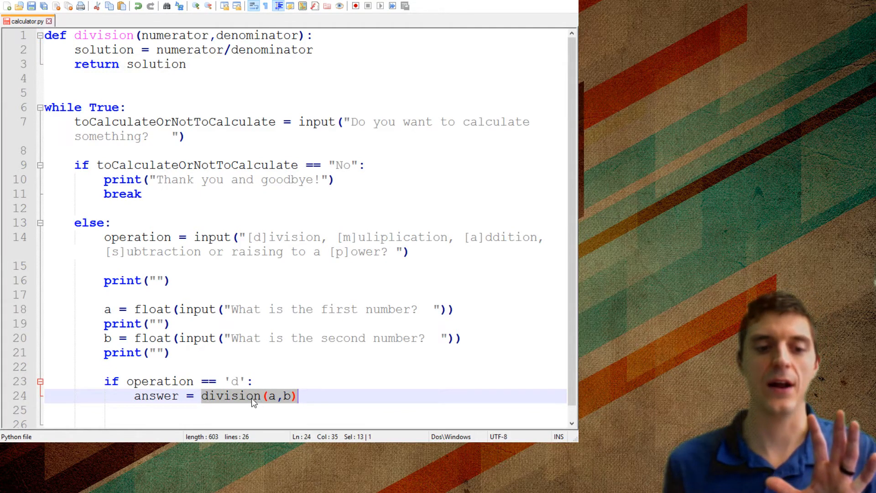
double_click(157, 395)
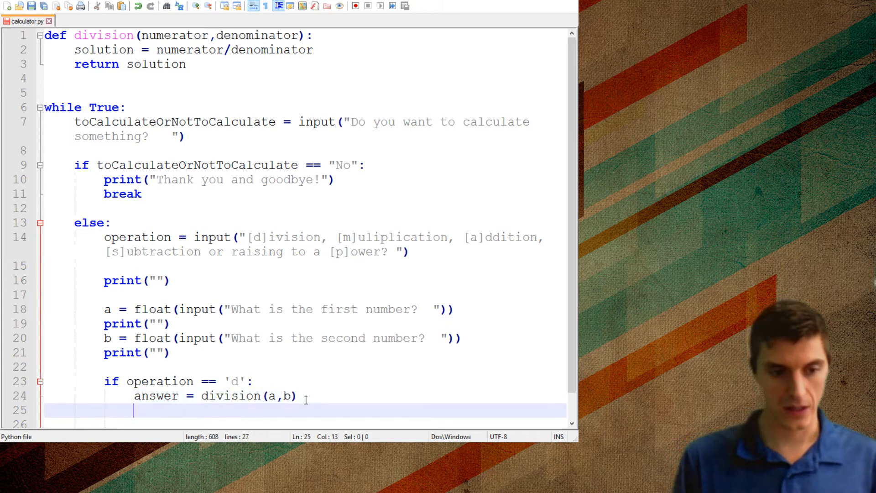
type("print()")
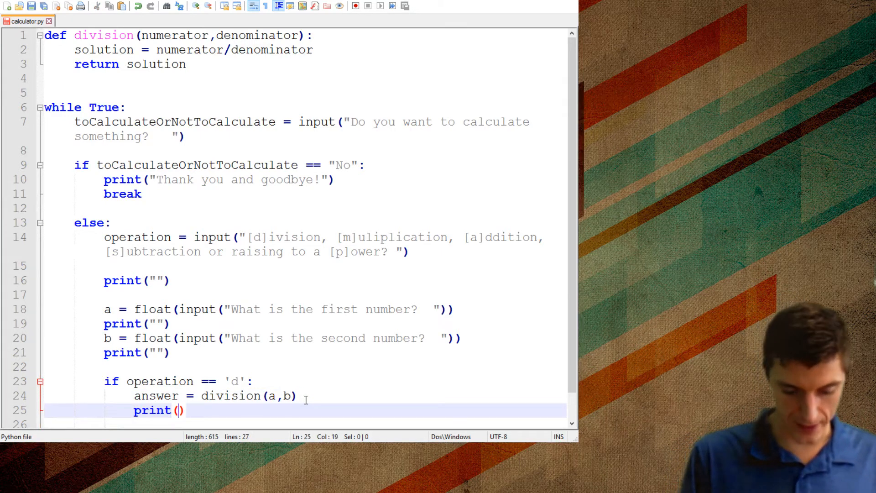
type("\"Your")
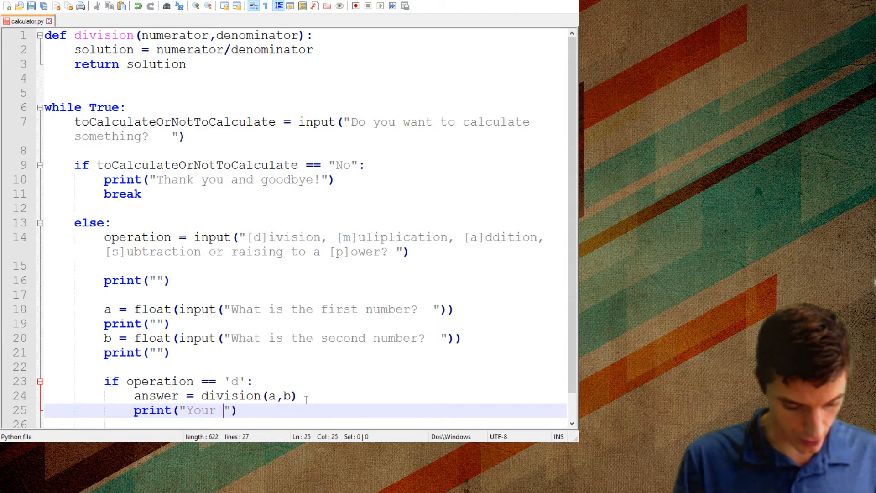
type("solution is")
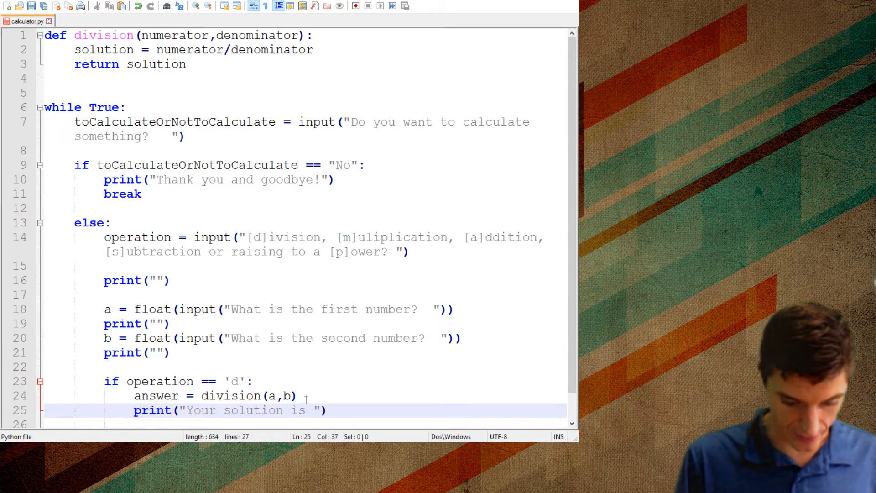
type("{}")
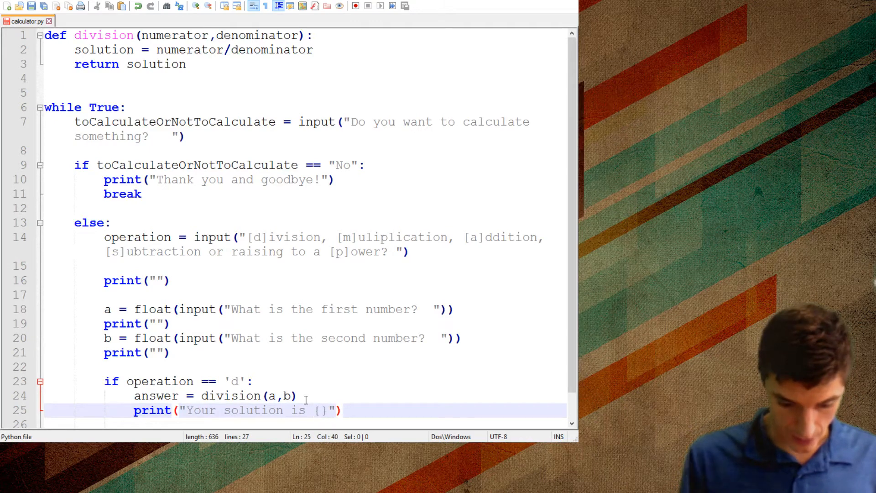
type(".format(answer")
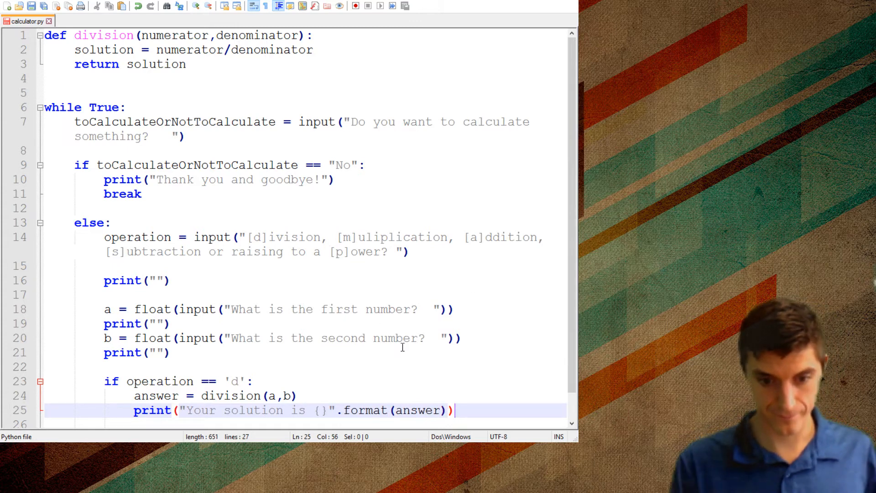
mouse_move(376, 347)
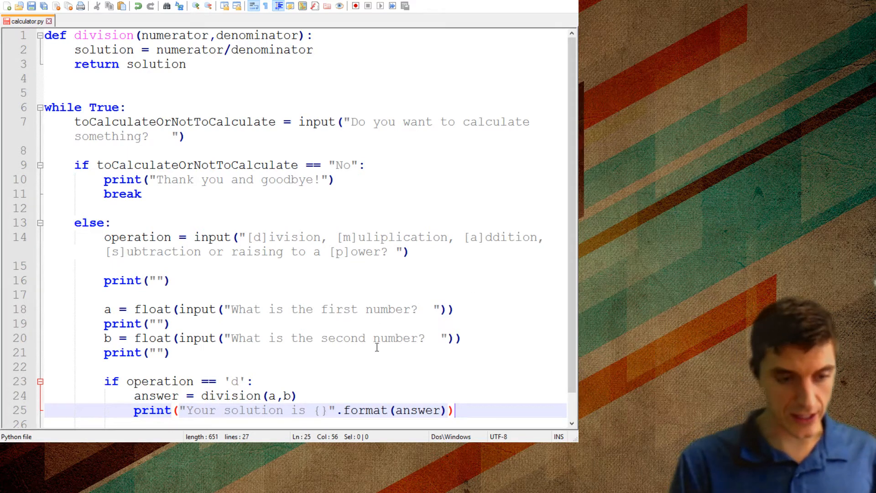
left_click(354, 5)
type("yes")
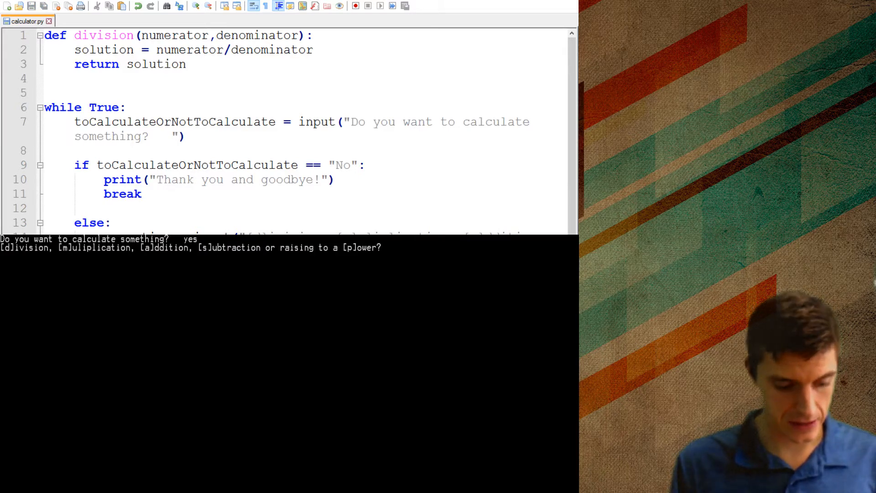
type("d")
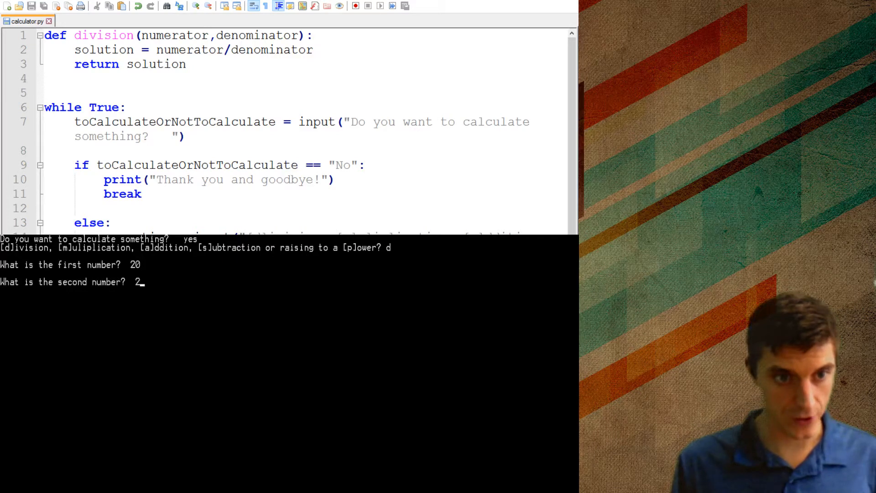
key("enter")
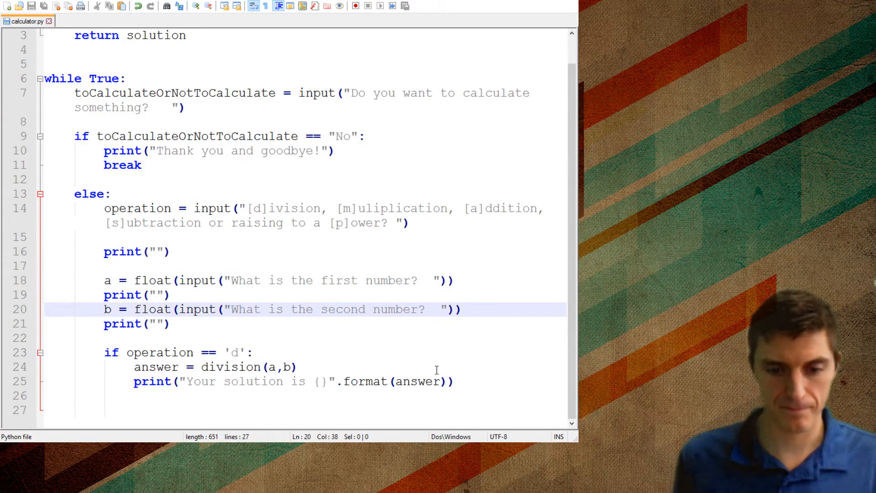
Copy the division call and print lines below as a second answer using division(b,a).
left_click_drag(133, 367, 454, 381)
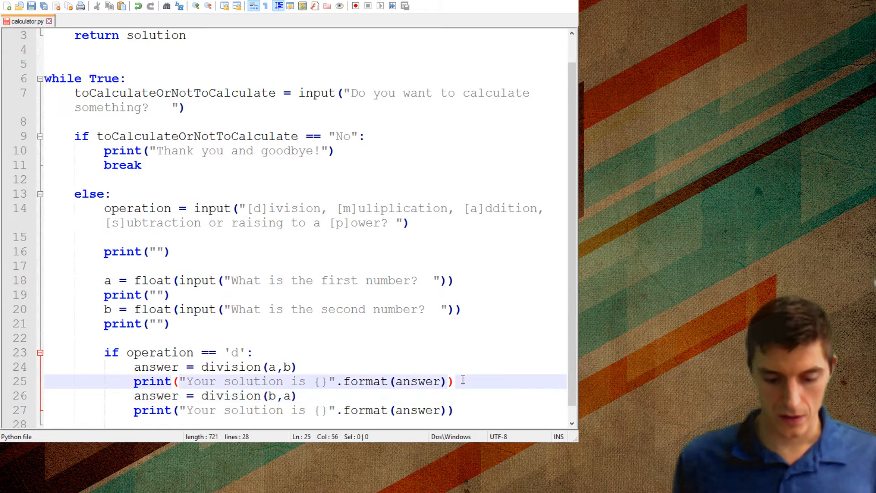
type("prin")
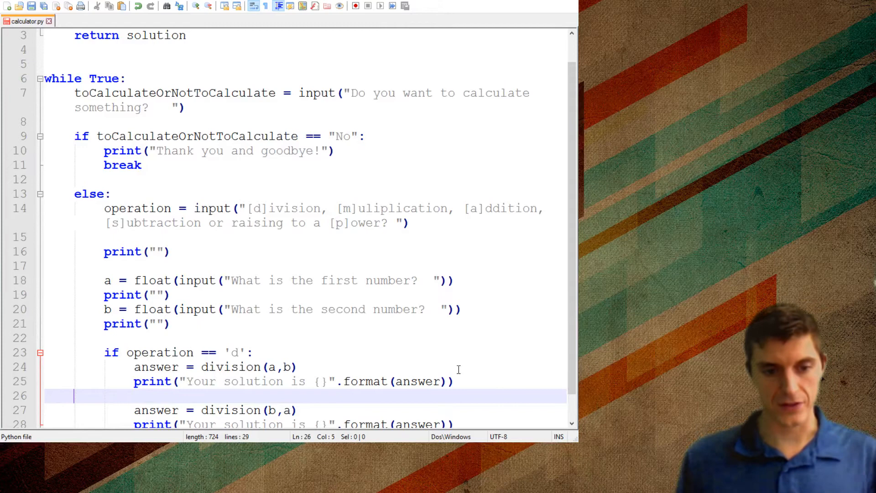
scroll("down", 3)
type("20")
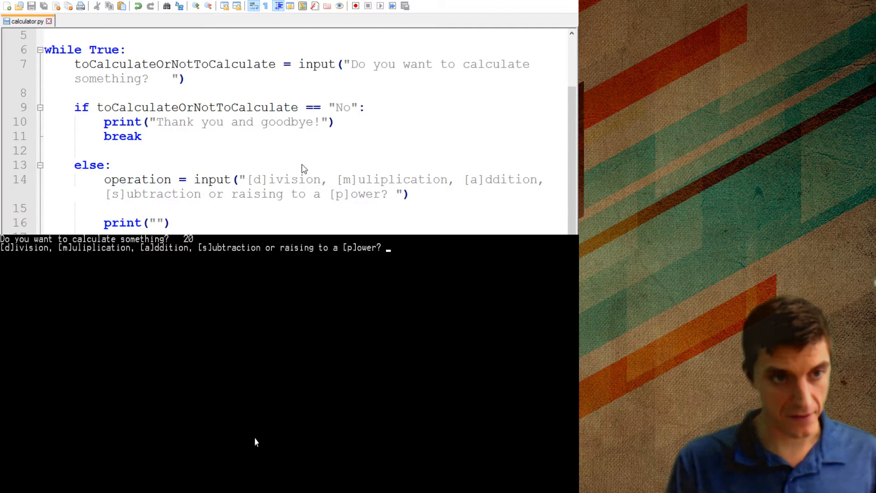
type("5")
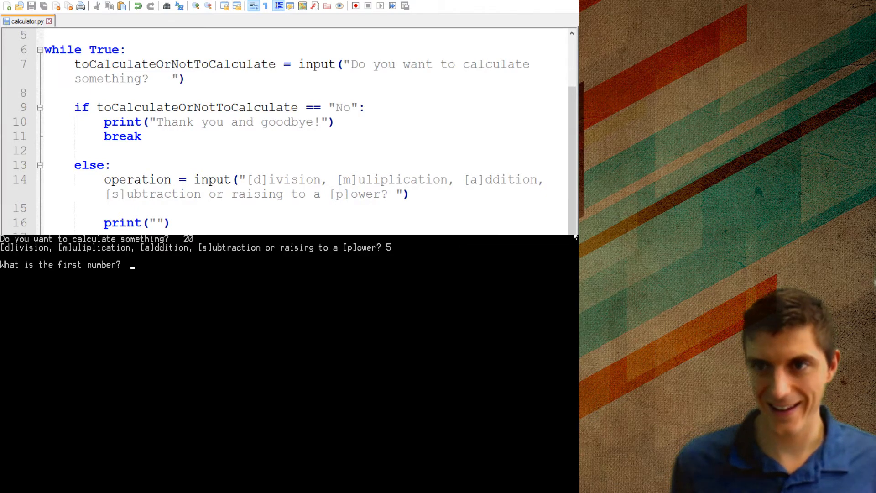
type("y")
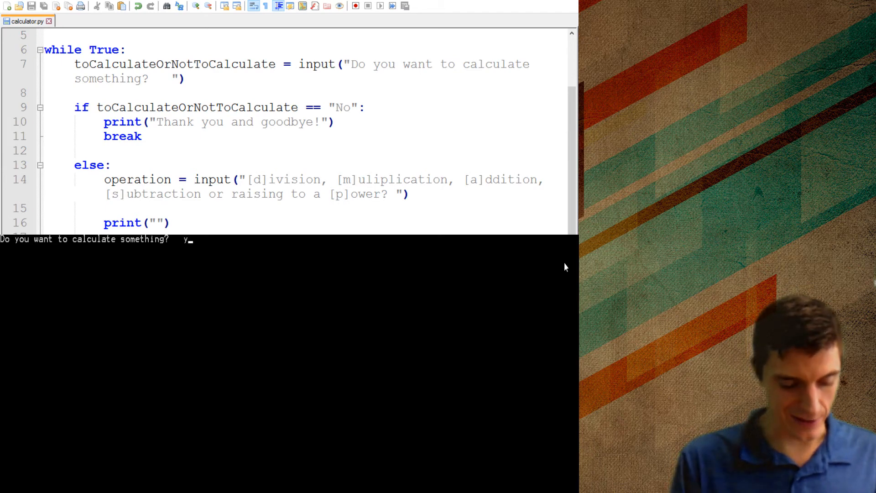
type("d")
type("5")
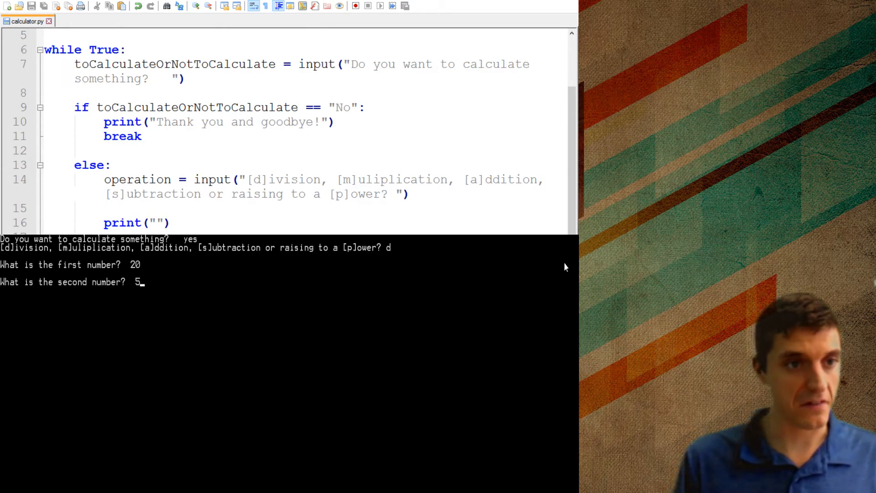
key("enter")
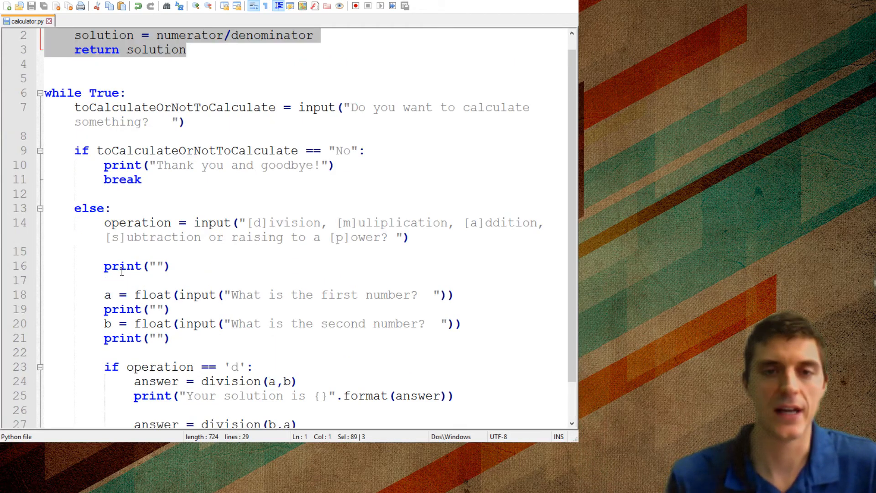
Copy the 'd' branch below and begin renaming it to a 'p' branch calling power.
scroll("down", 3)
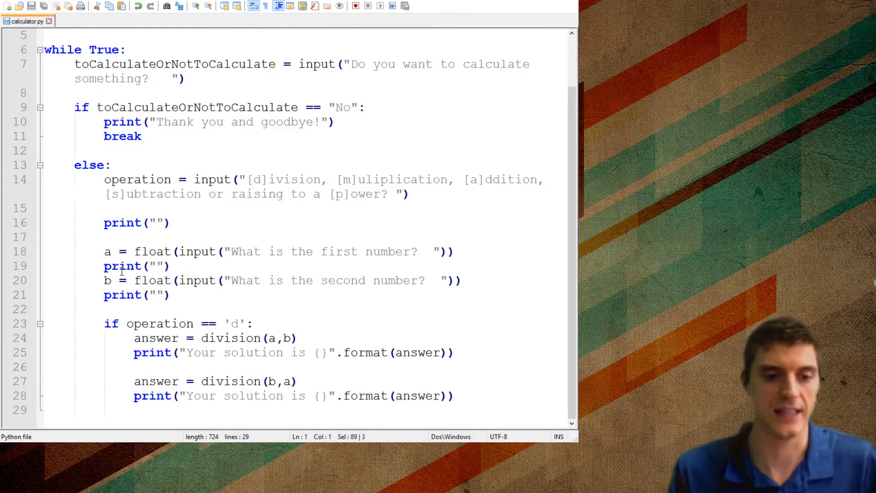
left_click(145, 309)
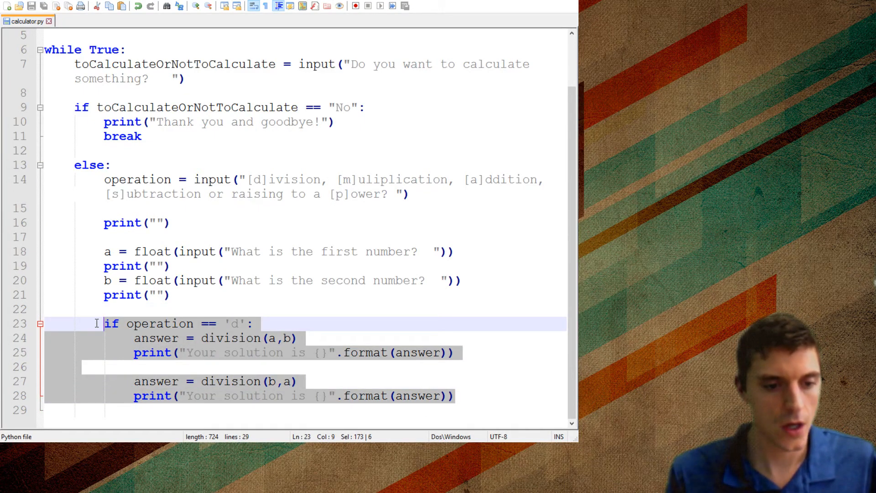
left_click(124, 410)
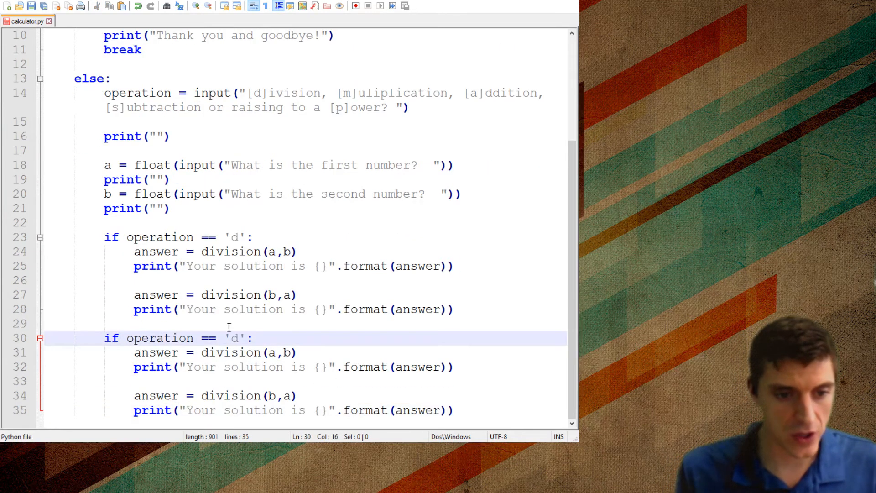
type("p")
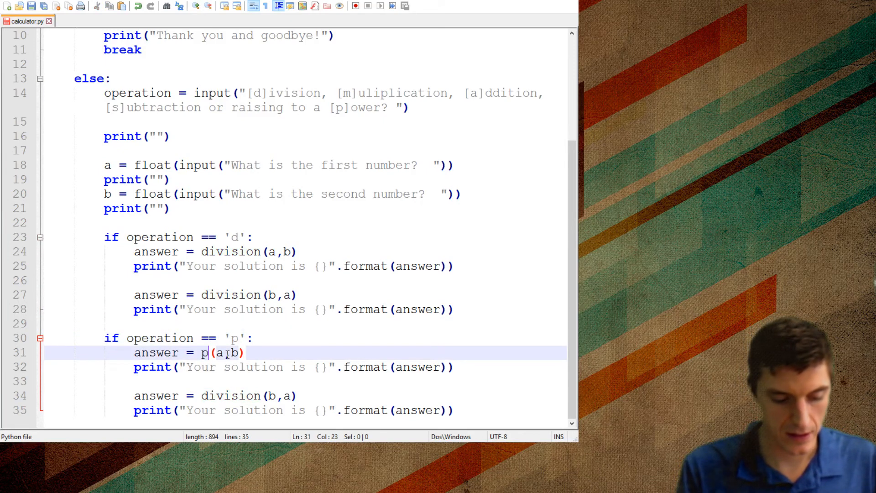
type("ower")
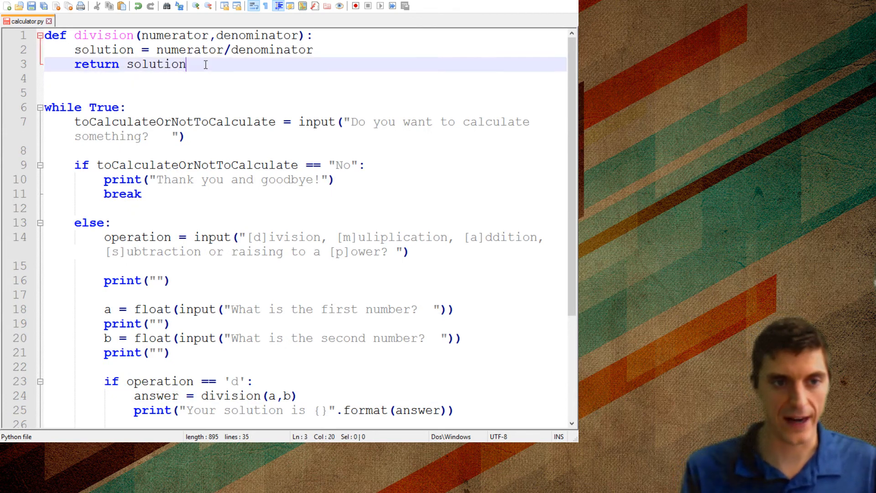
Write def power(base,exponent): with solution = base**exponent and return solution.
type("def powe")
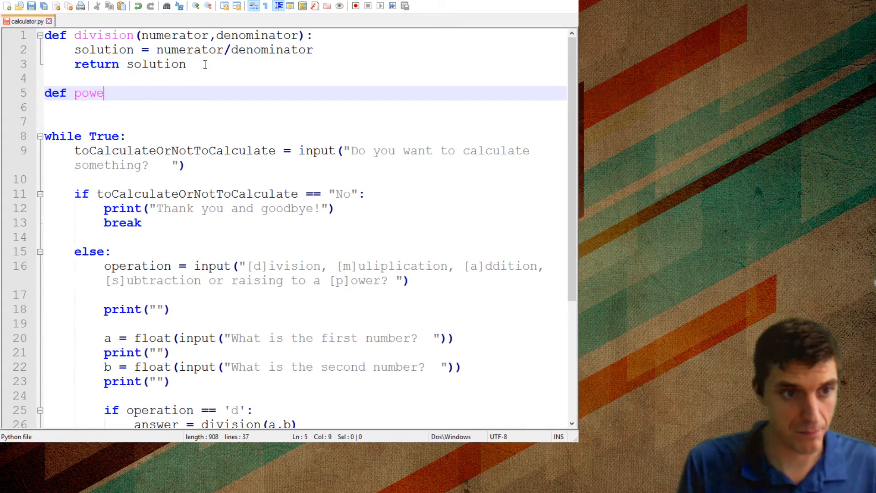
type("r(ba")
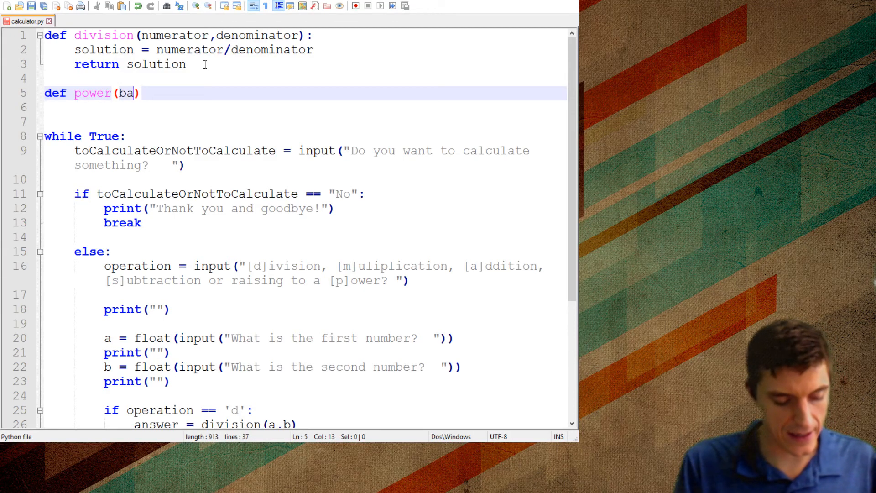
type("se,ex")
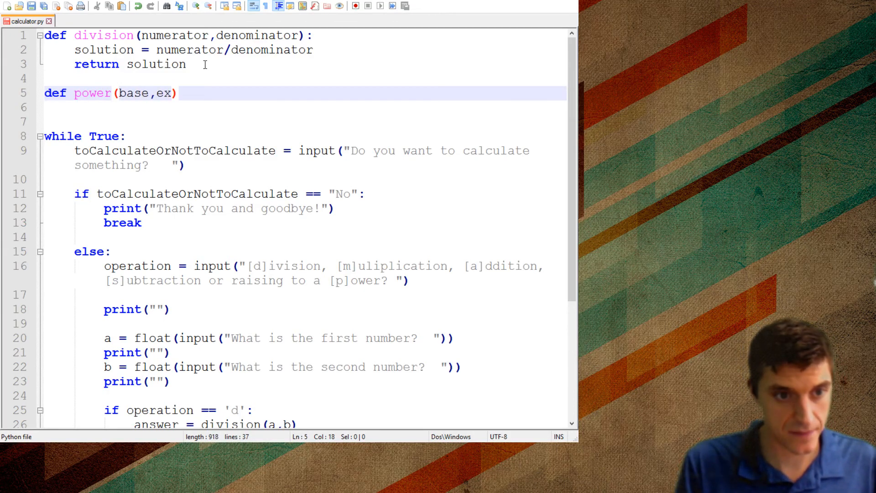
type("ponent")
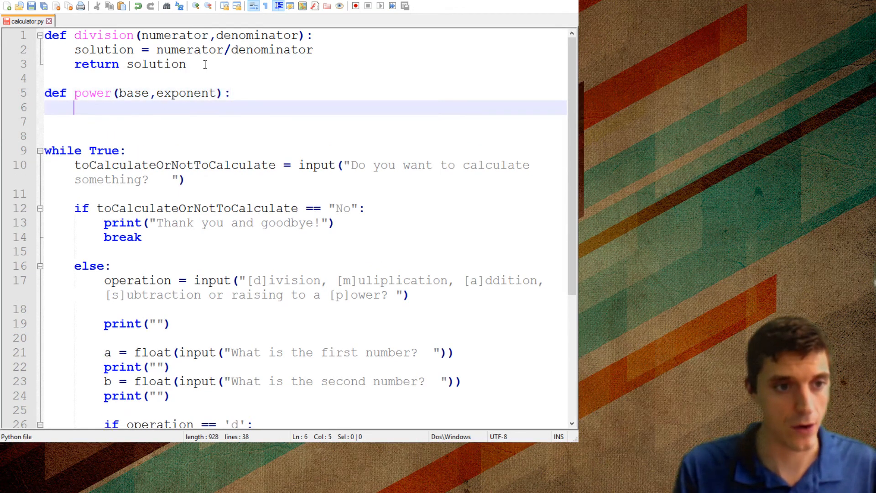
type("sou")
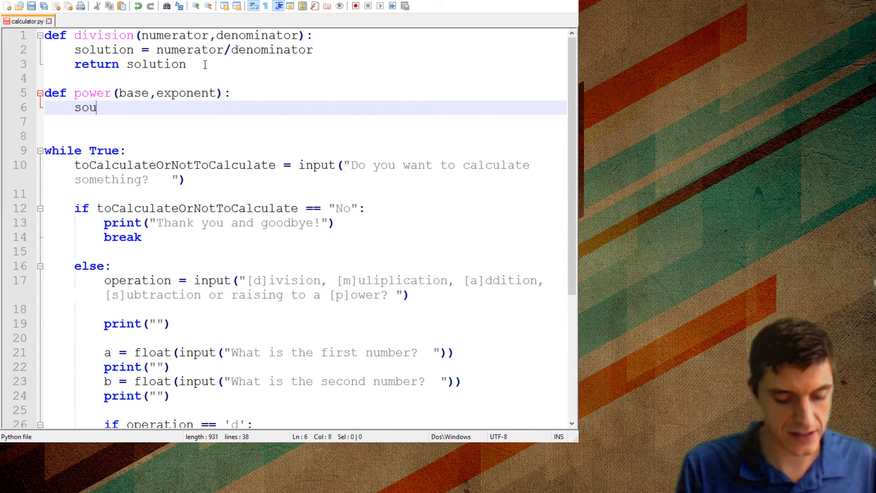
type("ltion")
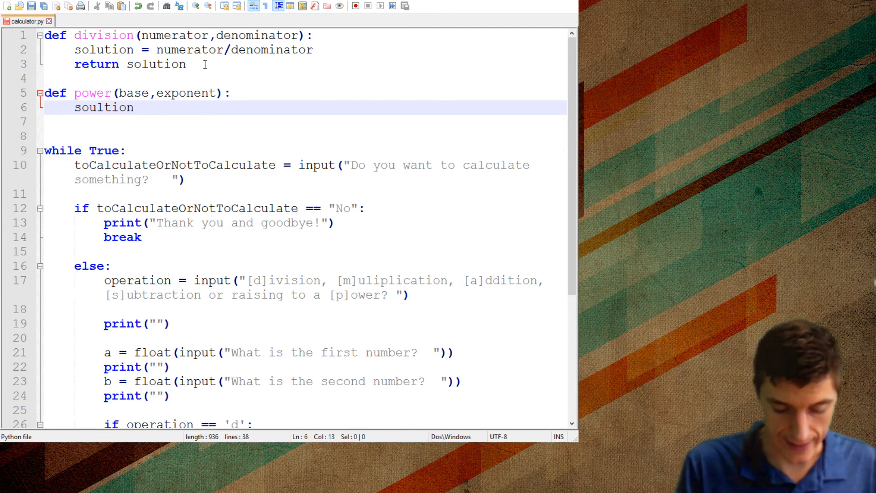
type("= bas")
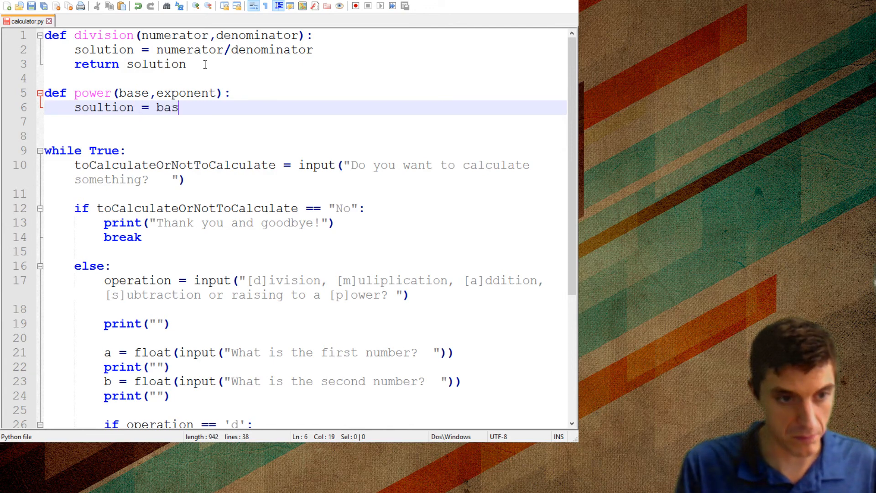
type("**exponent")
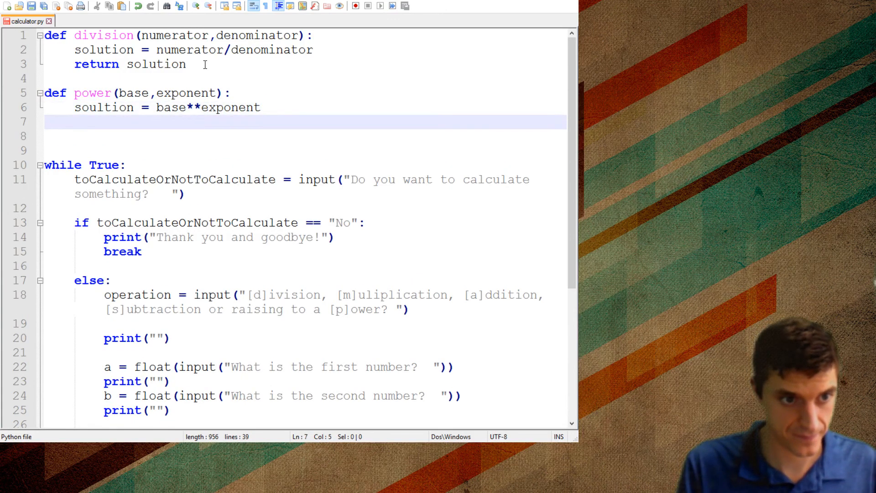
type("retu")
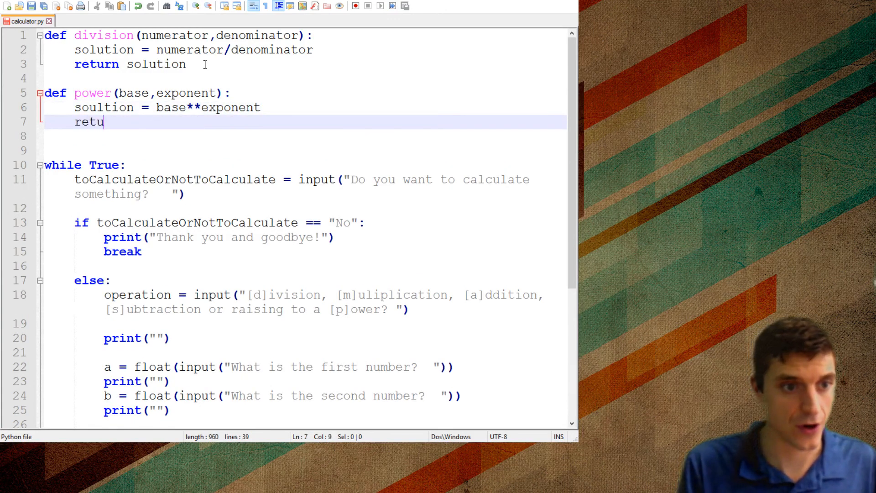
type("rn")
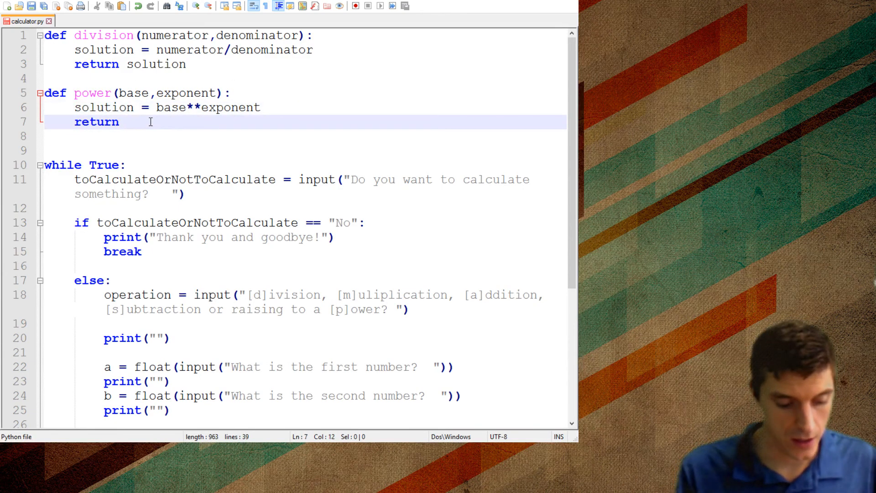
type("solution")
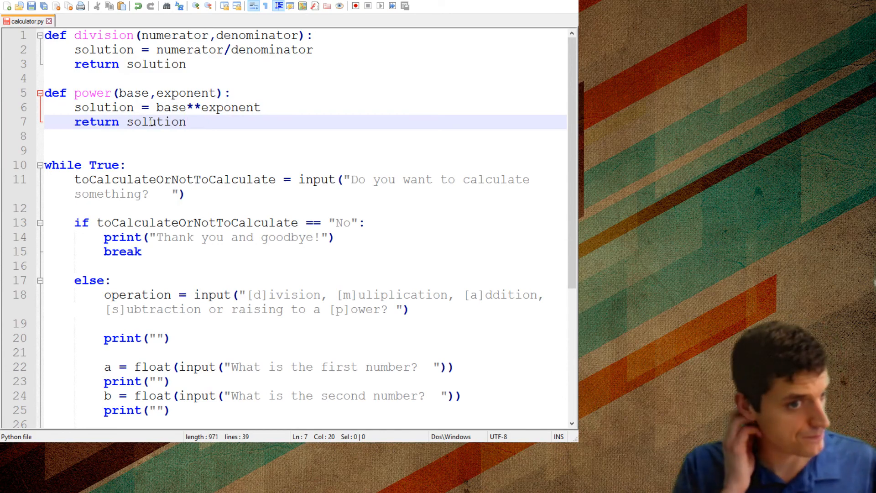
scroll("down", 3)
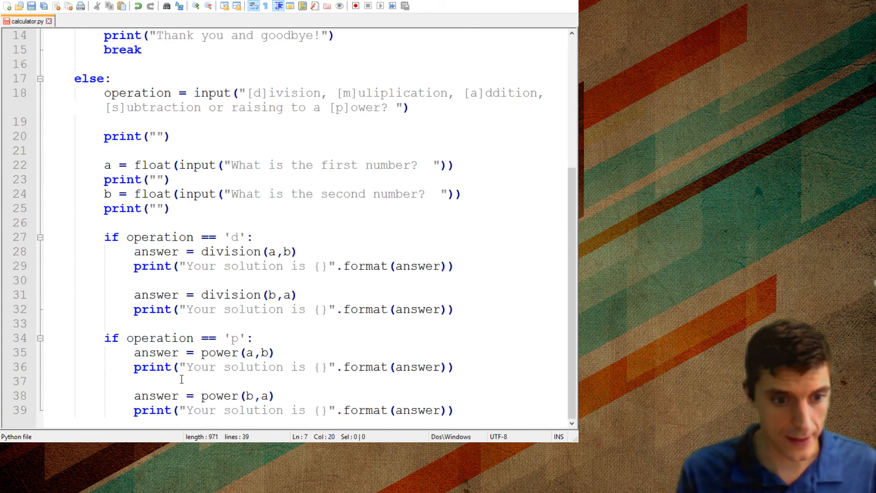